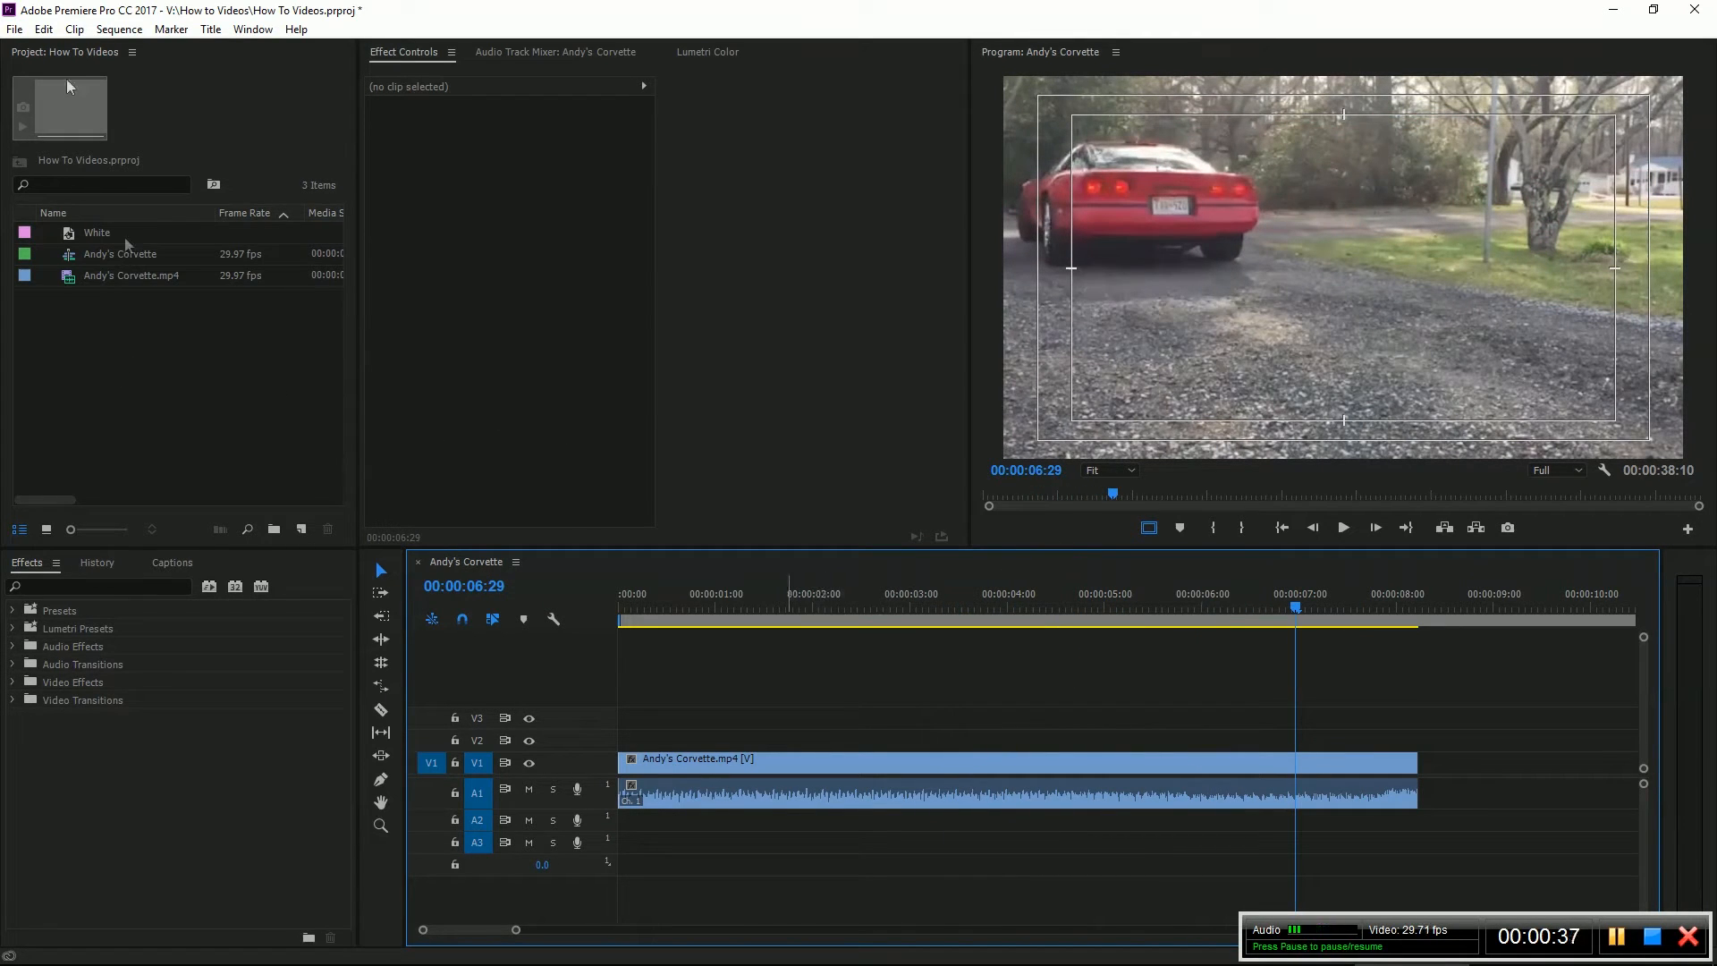
- Create a new 568x320 title named White and confirm its settings
left_click(211, 28)
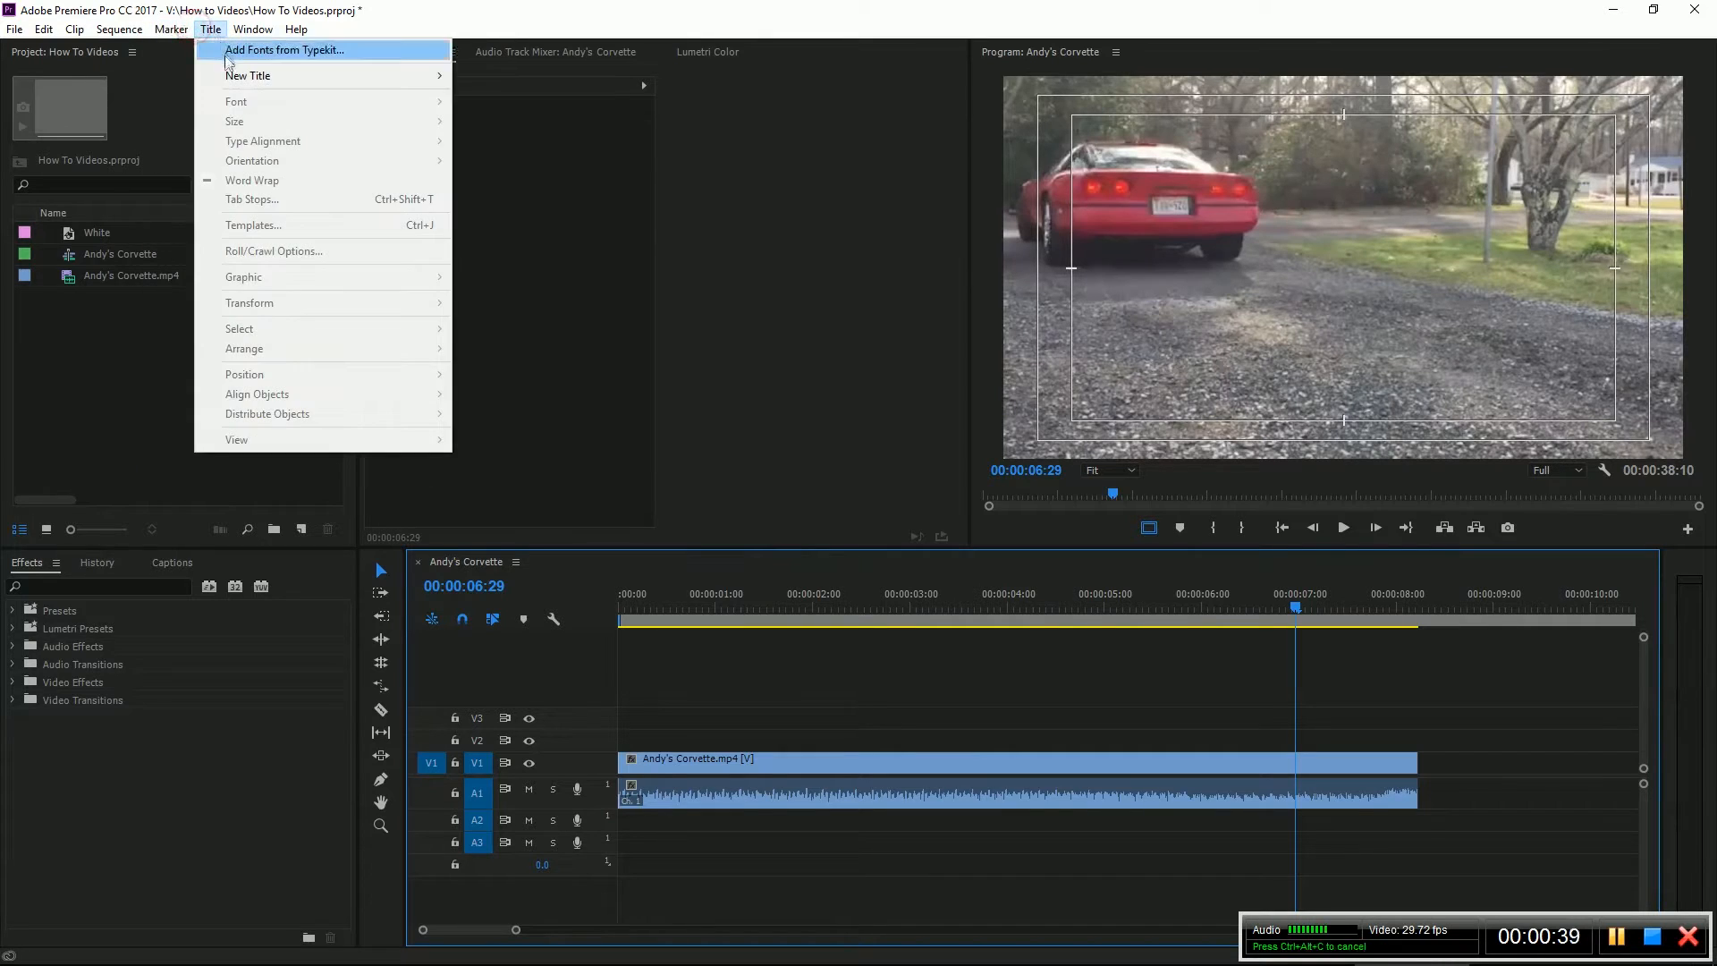
mouse_move(249, 75)
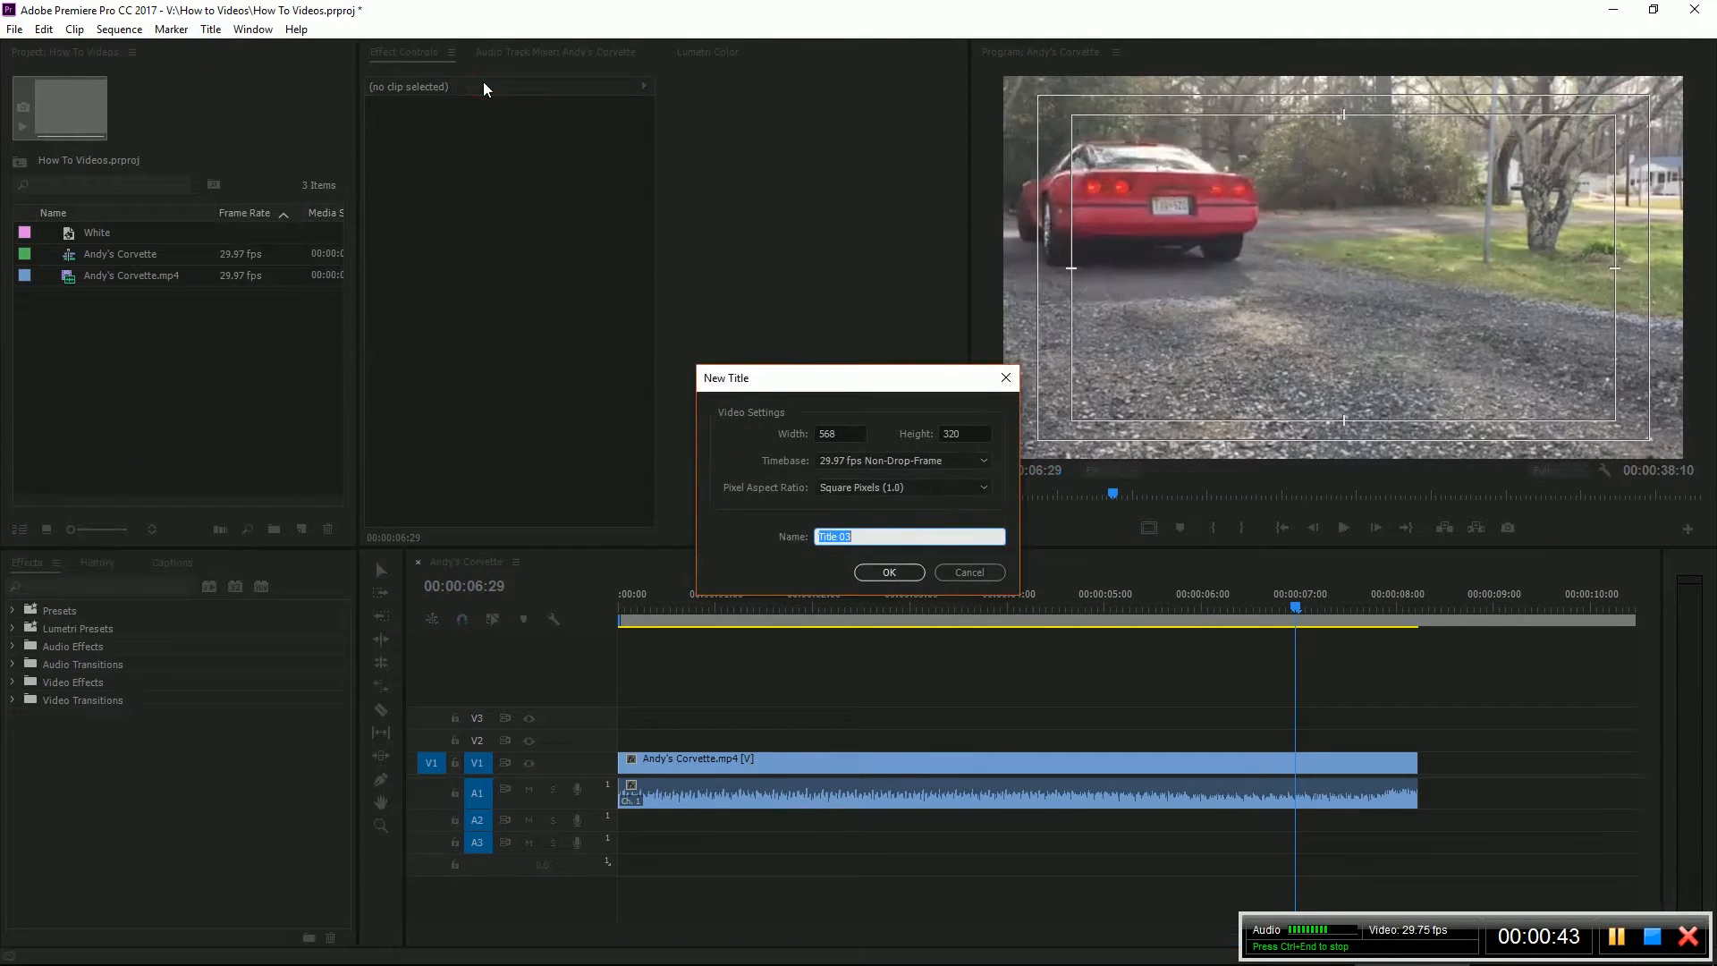
type("White")
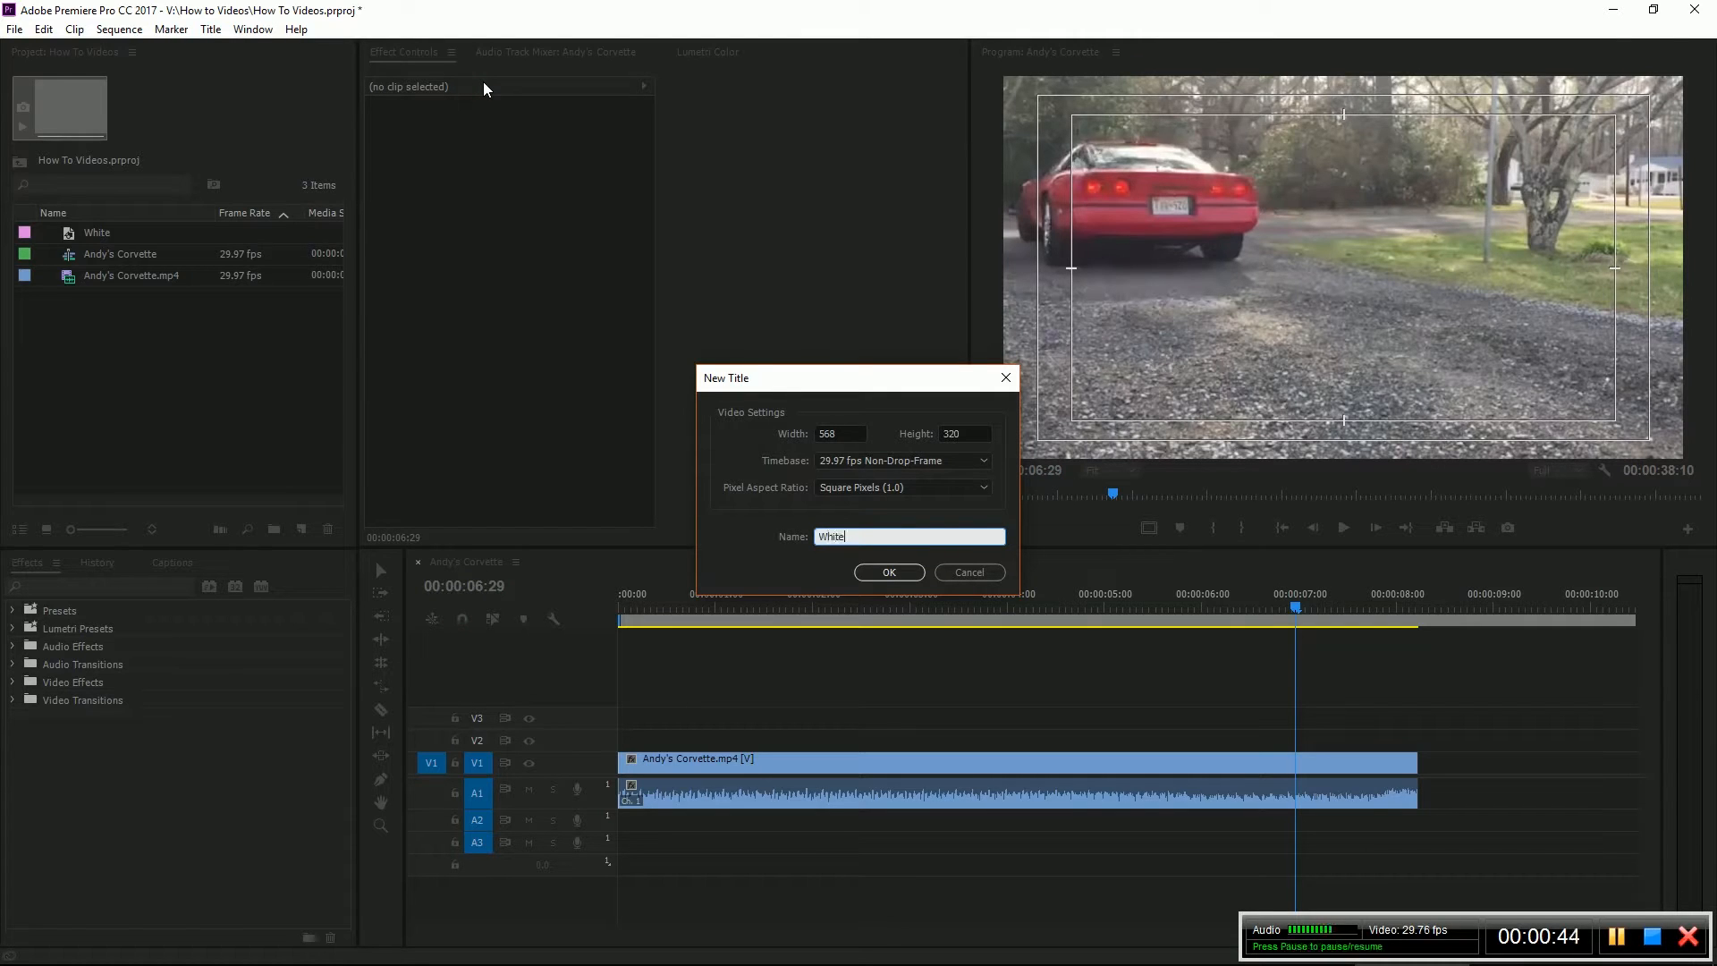
left_click(889, 573)
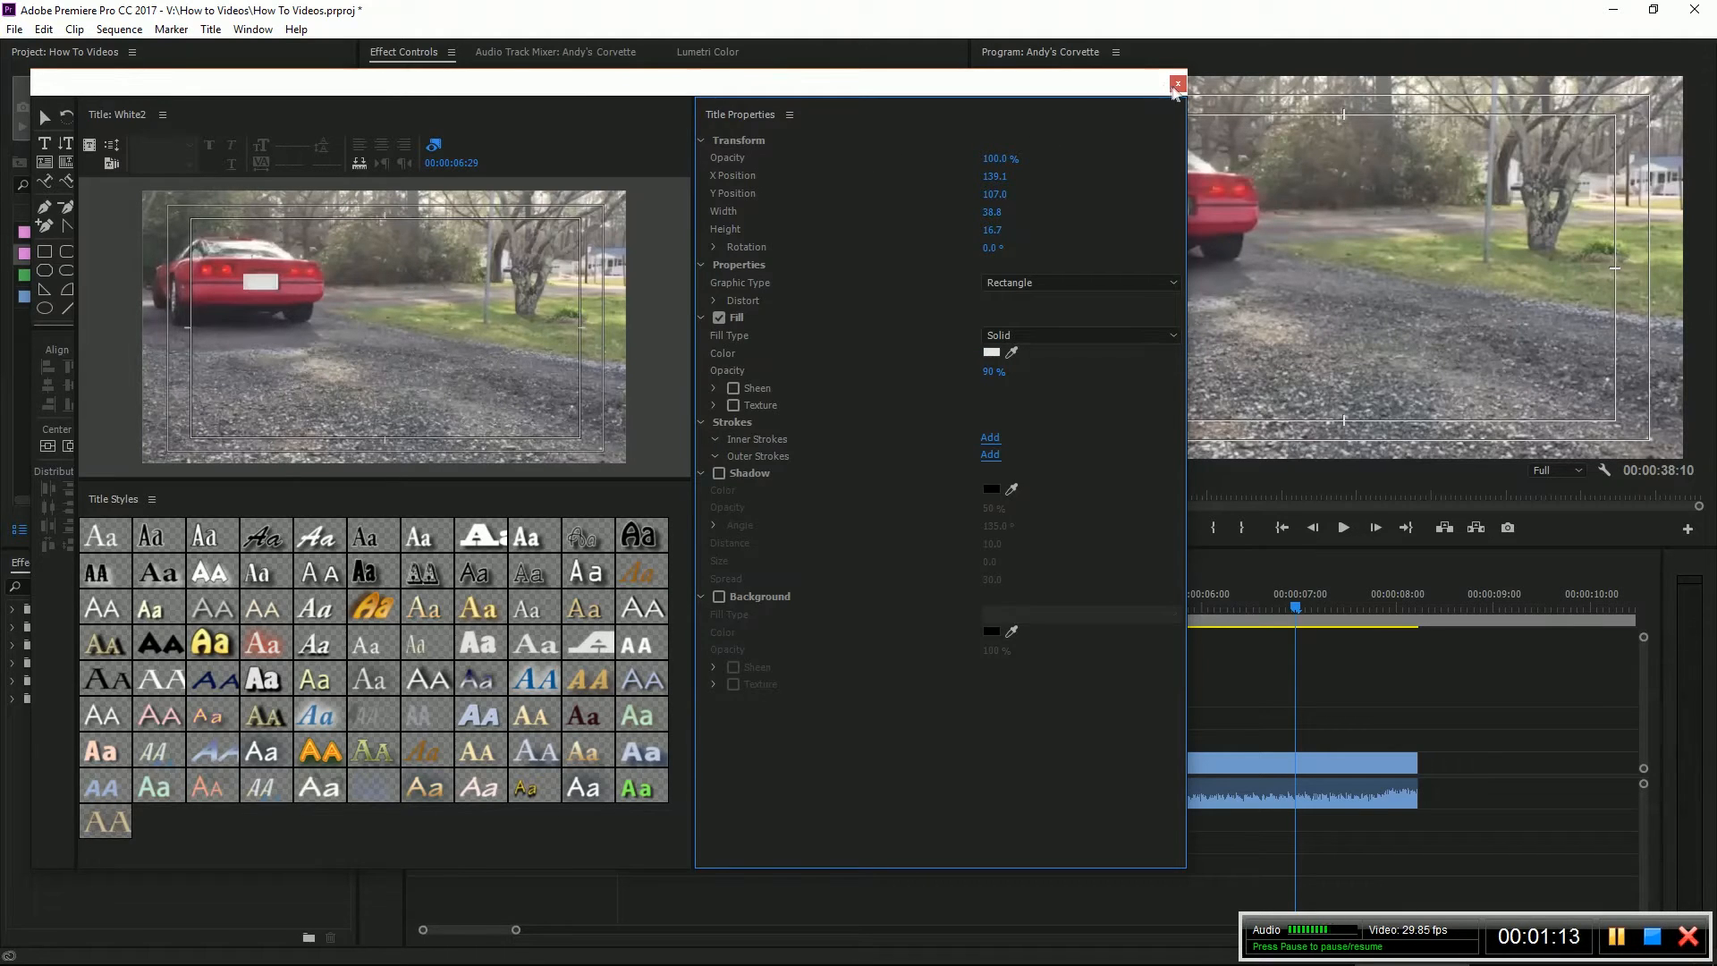
- Close the title editor after drawing the 90%-opacity white rectangle over the plate
left_click(1177, 84)
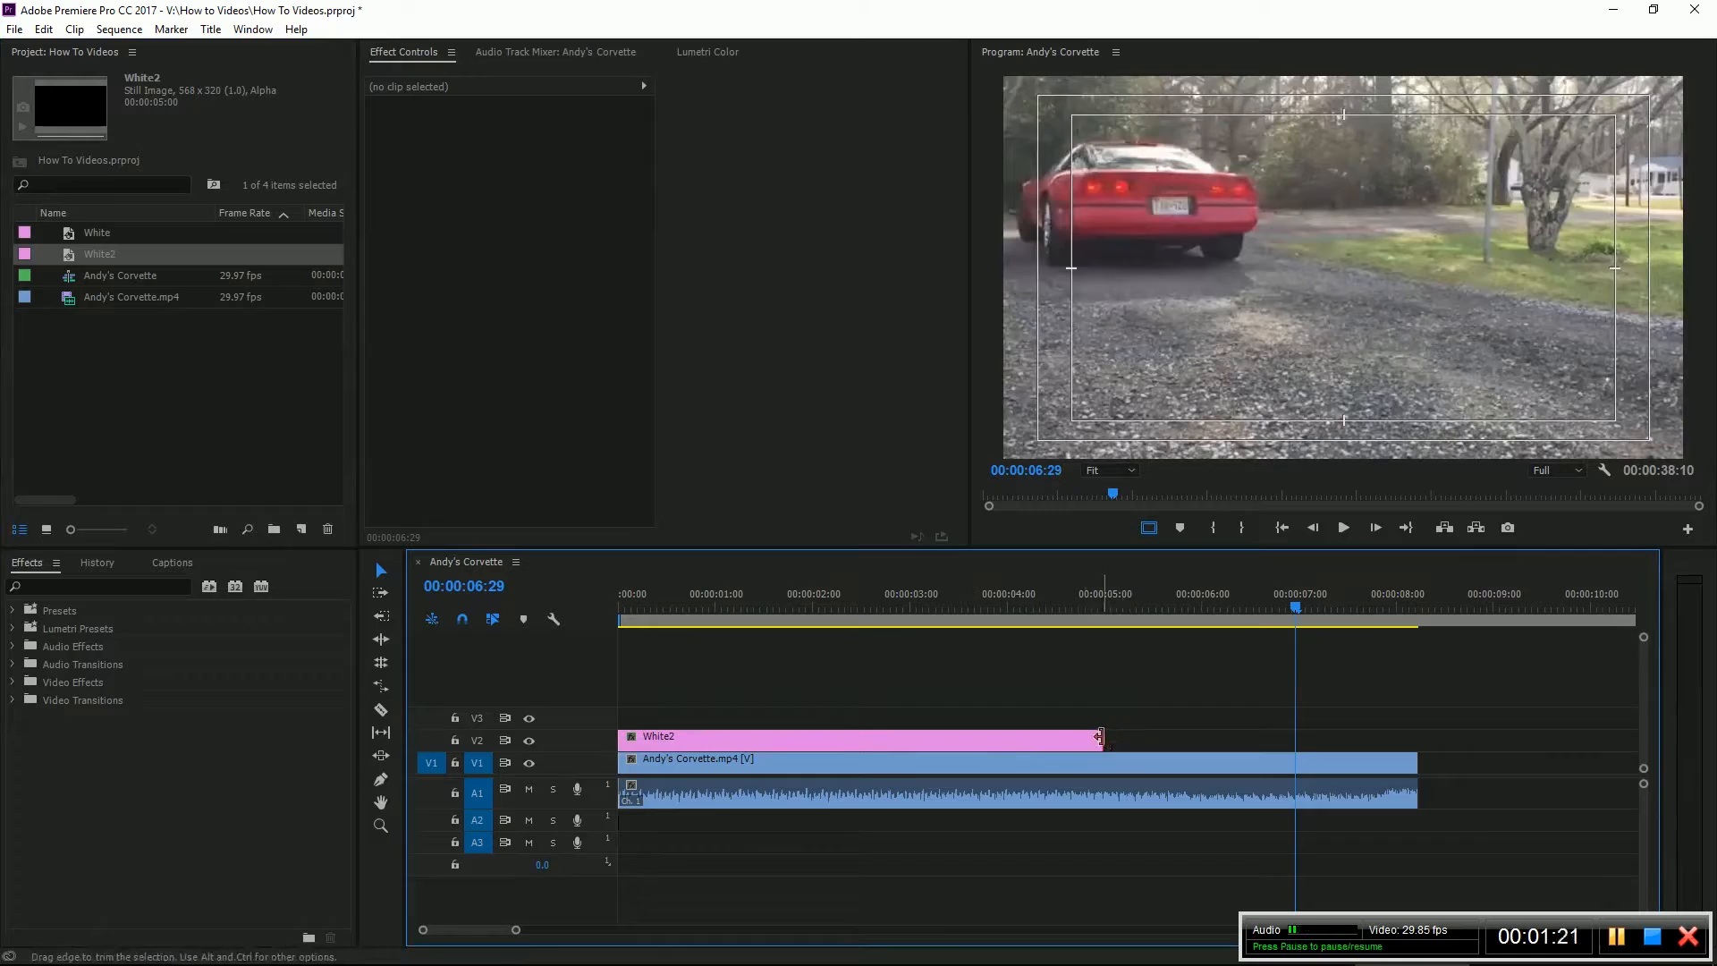
- Stretch the White2 clip on V2 to the end of the Corvette clip
left_click_drag(1100, 735, 1413, 735)
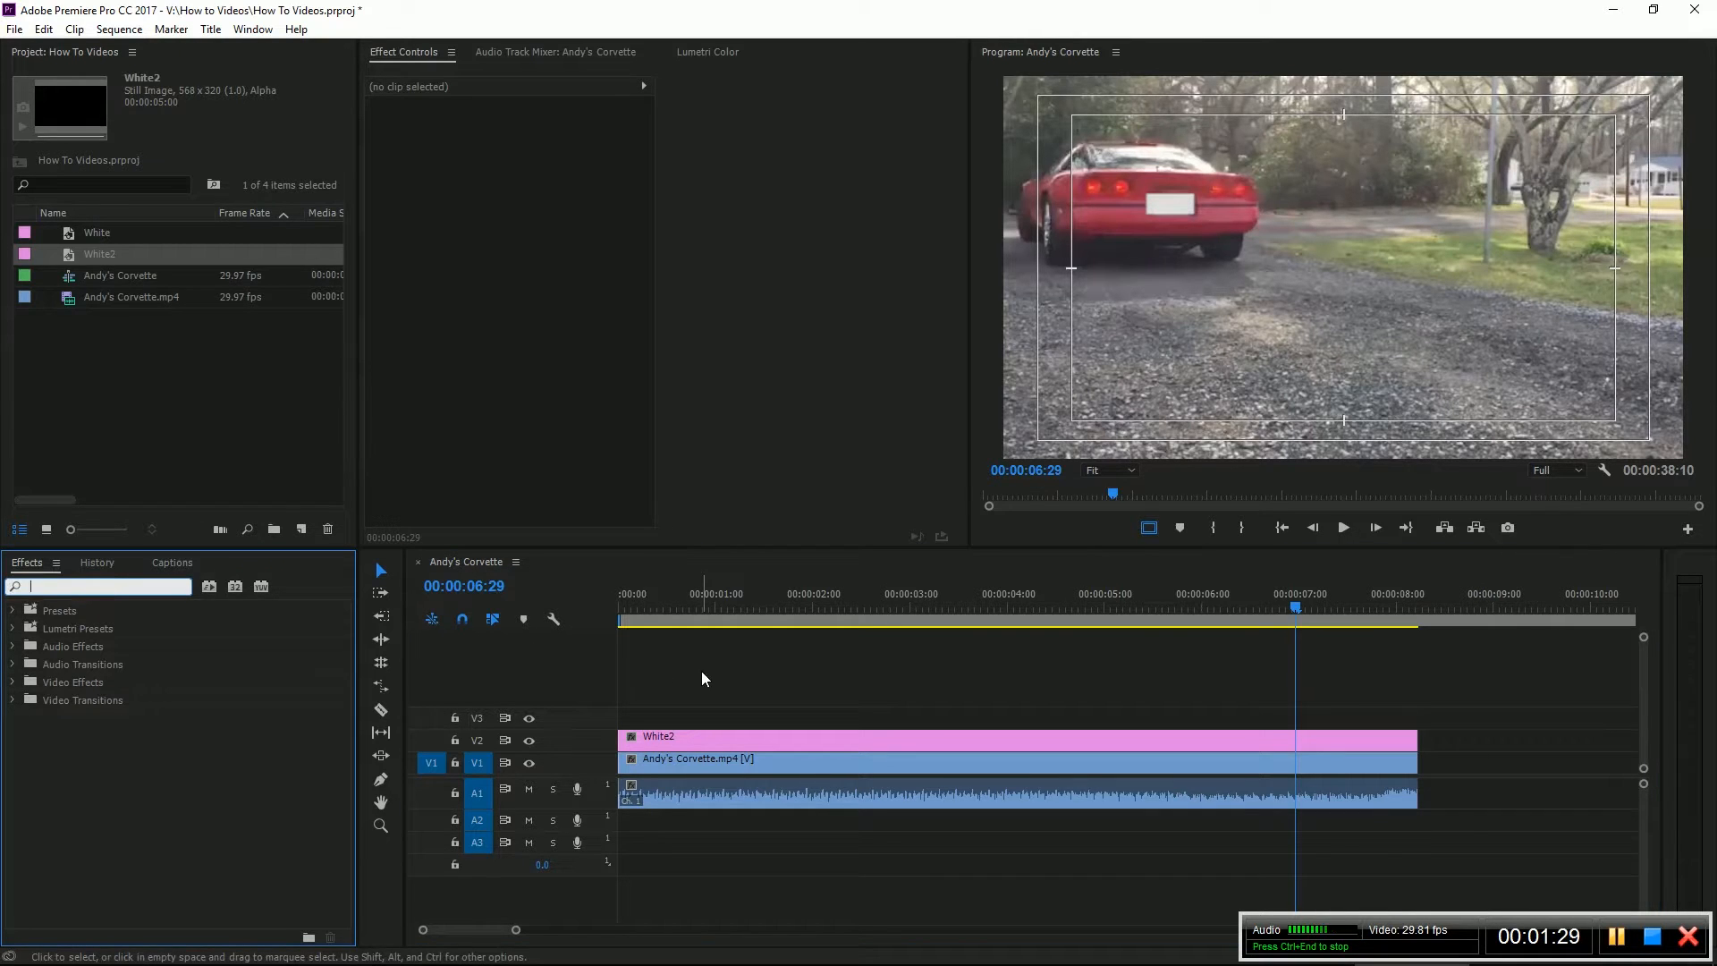
- Find Gaussian Blur via 'blu' in Effects and apply it to White2 at blurriness 7
type("blur")
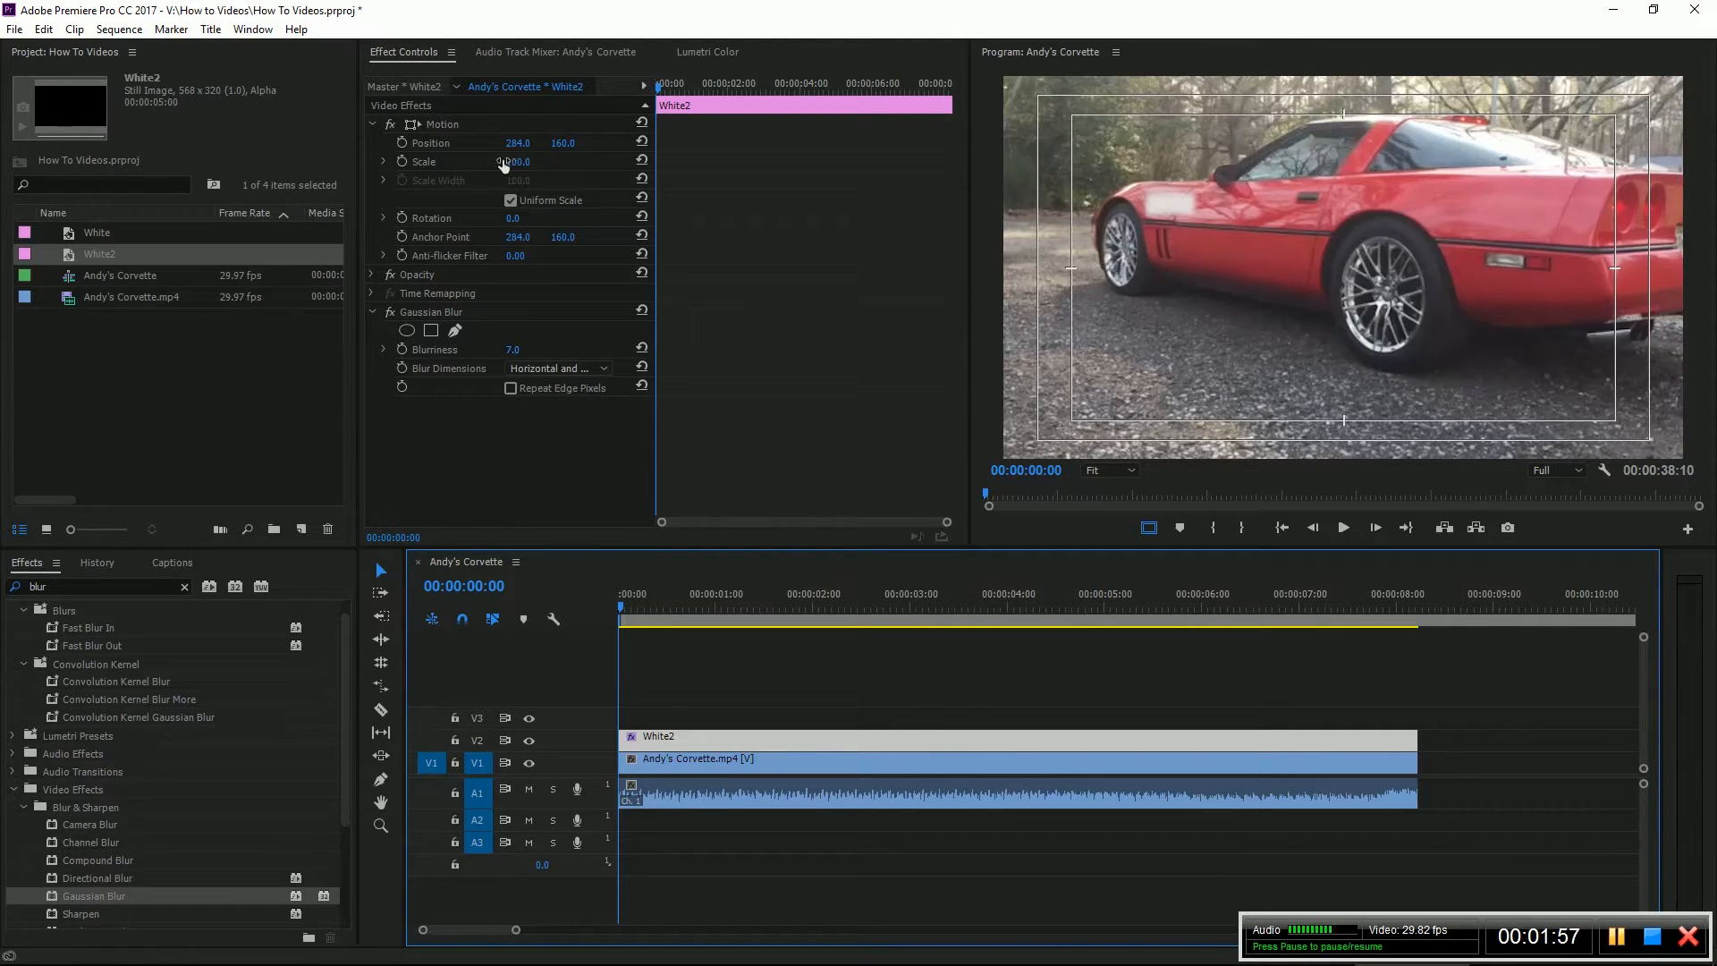
- Scrub Motion Position to 724, 188 so the rectangle covers the plate at frame zero
left_click_drag(515, 161, 515, 161)
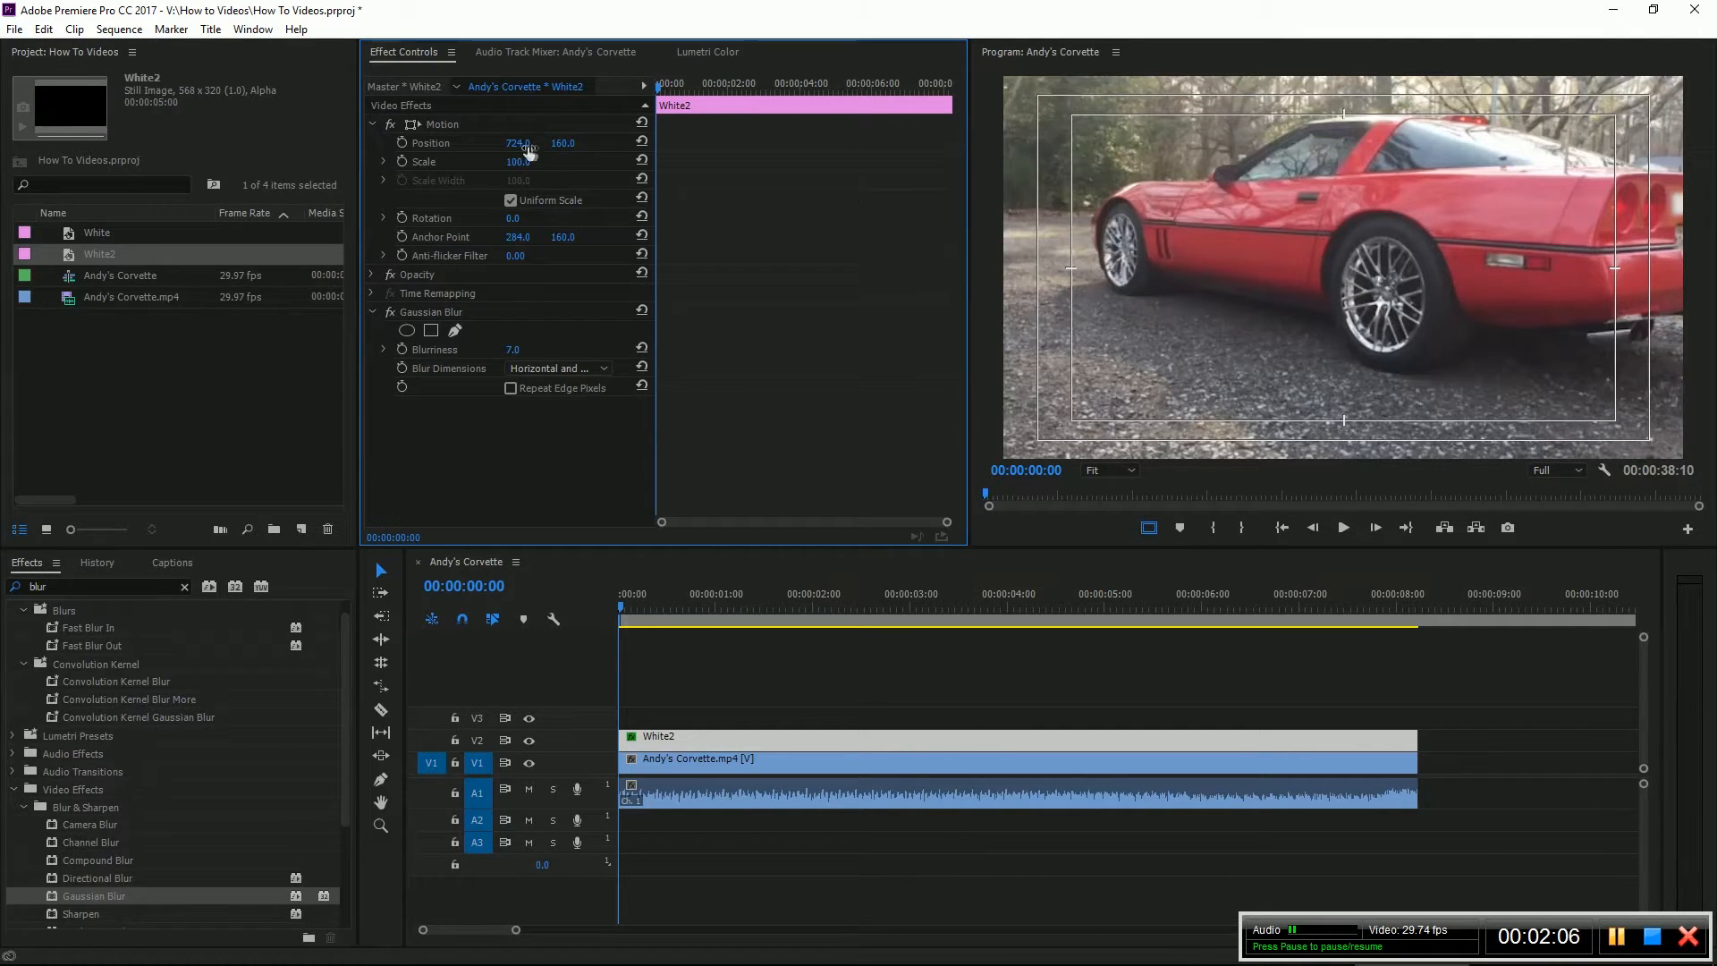
left_click_drag(561, 143, 562, 154)
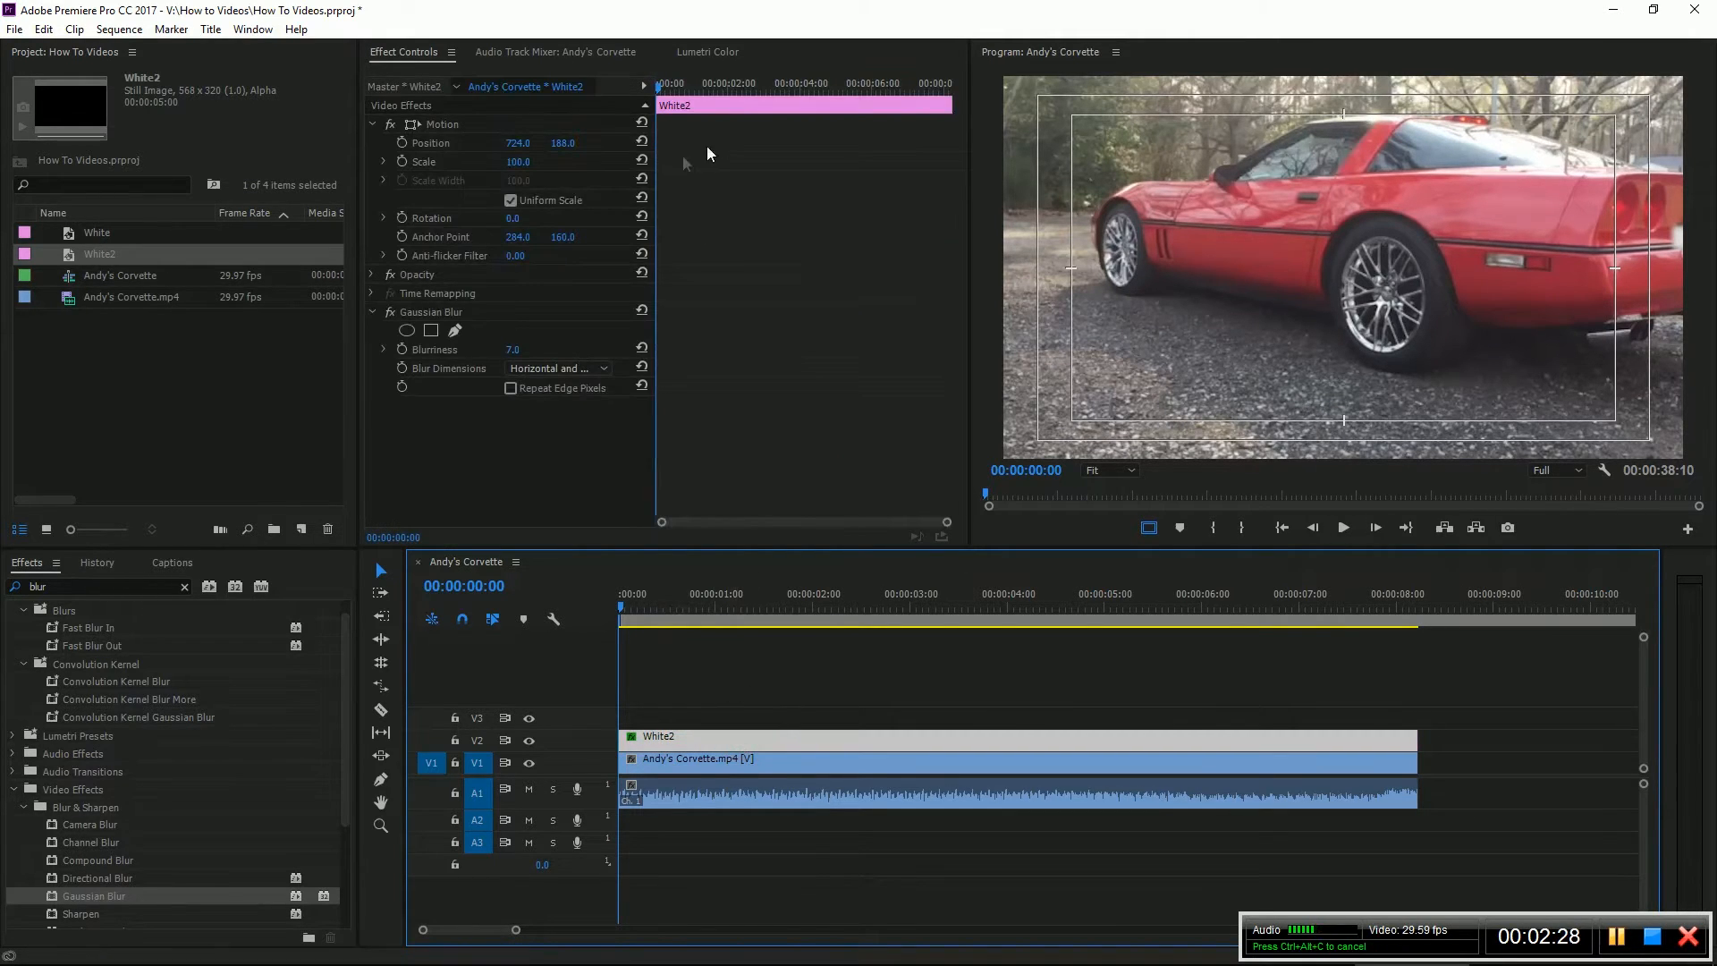
mouse_move(403, 143)
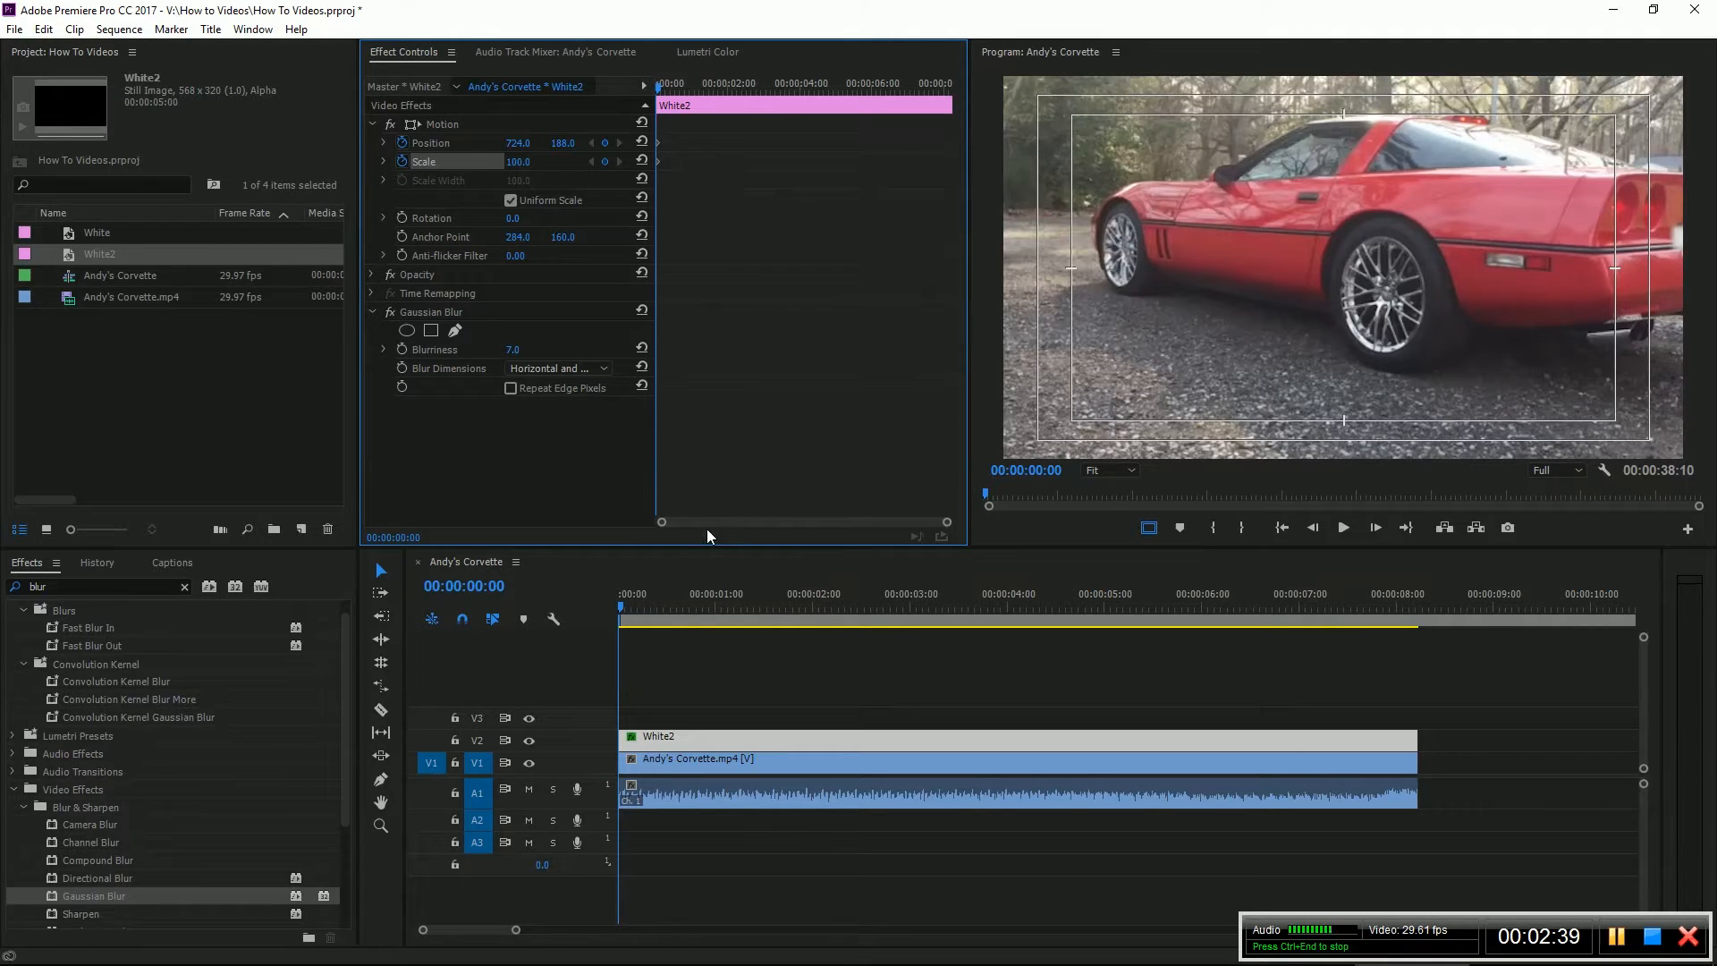
mouse_move(621, 609)
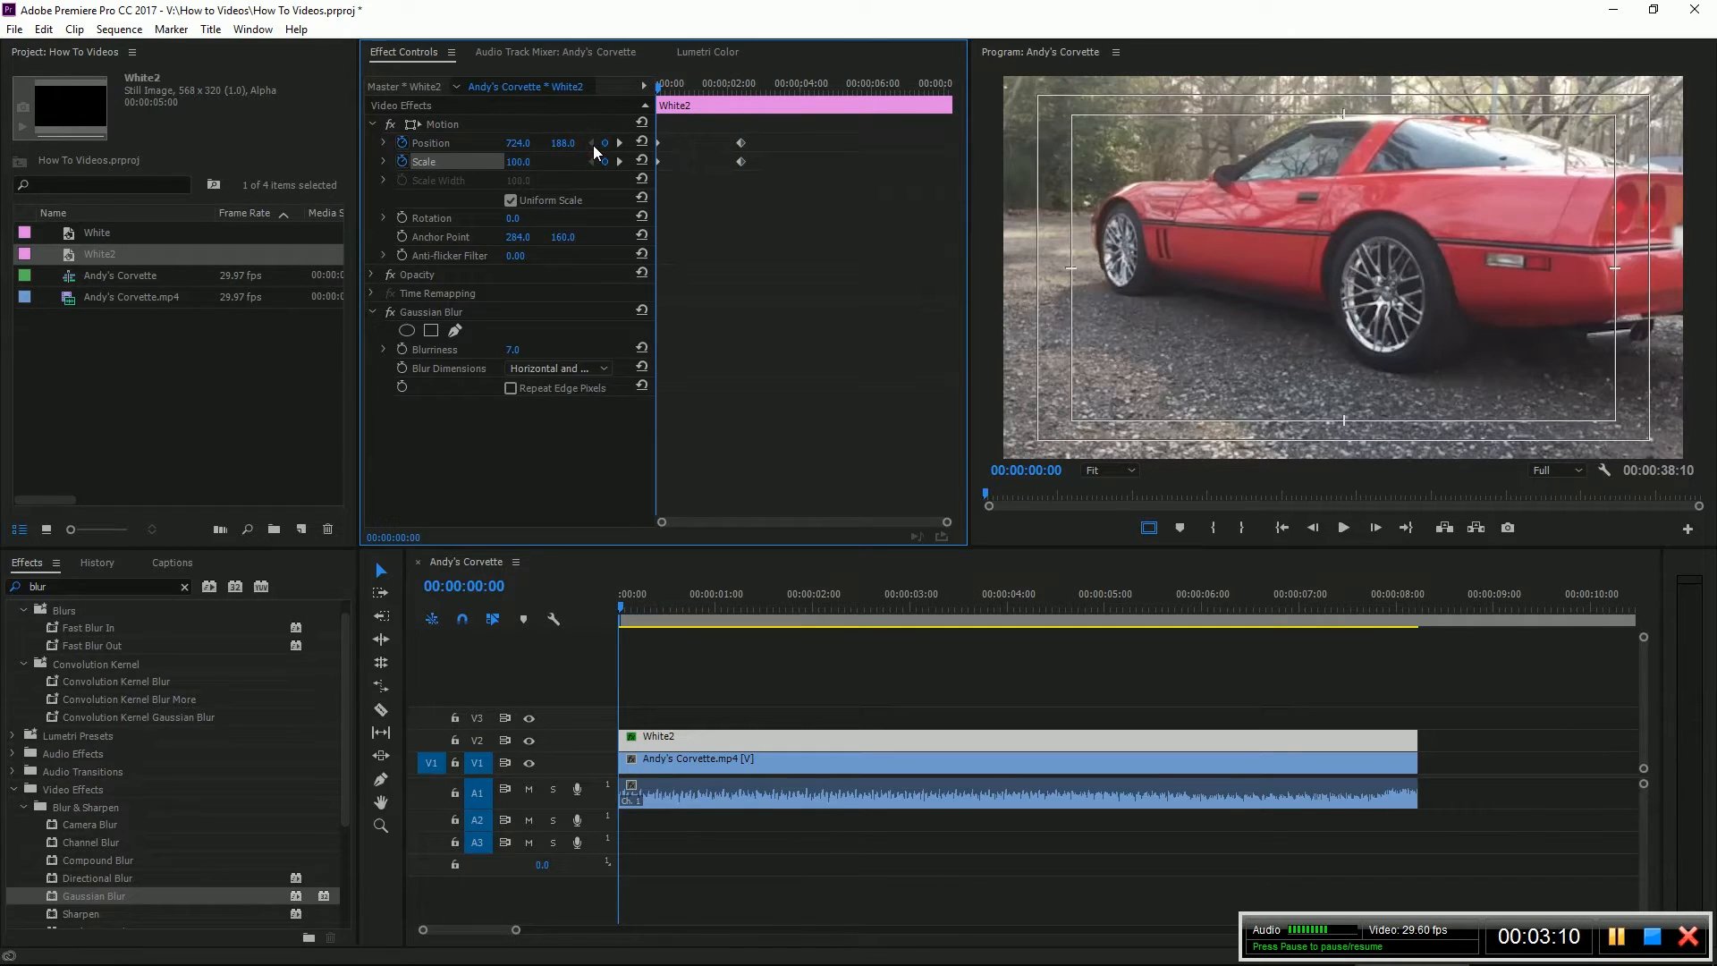
mouse_move(621, 143)
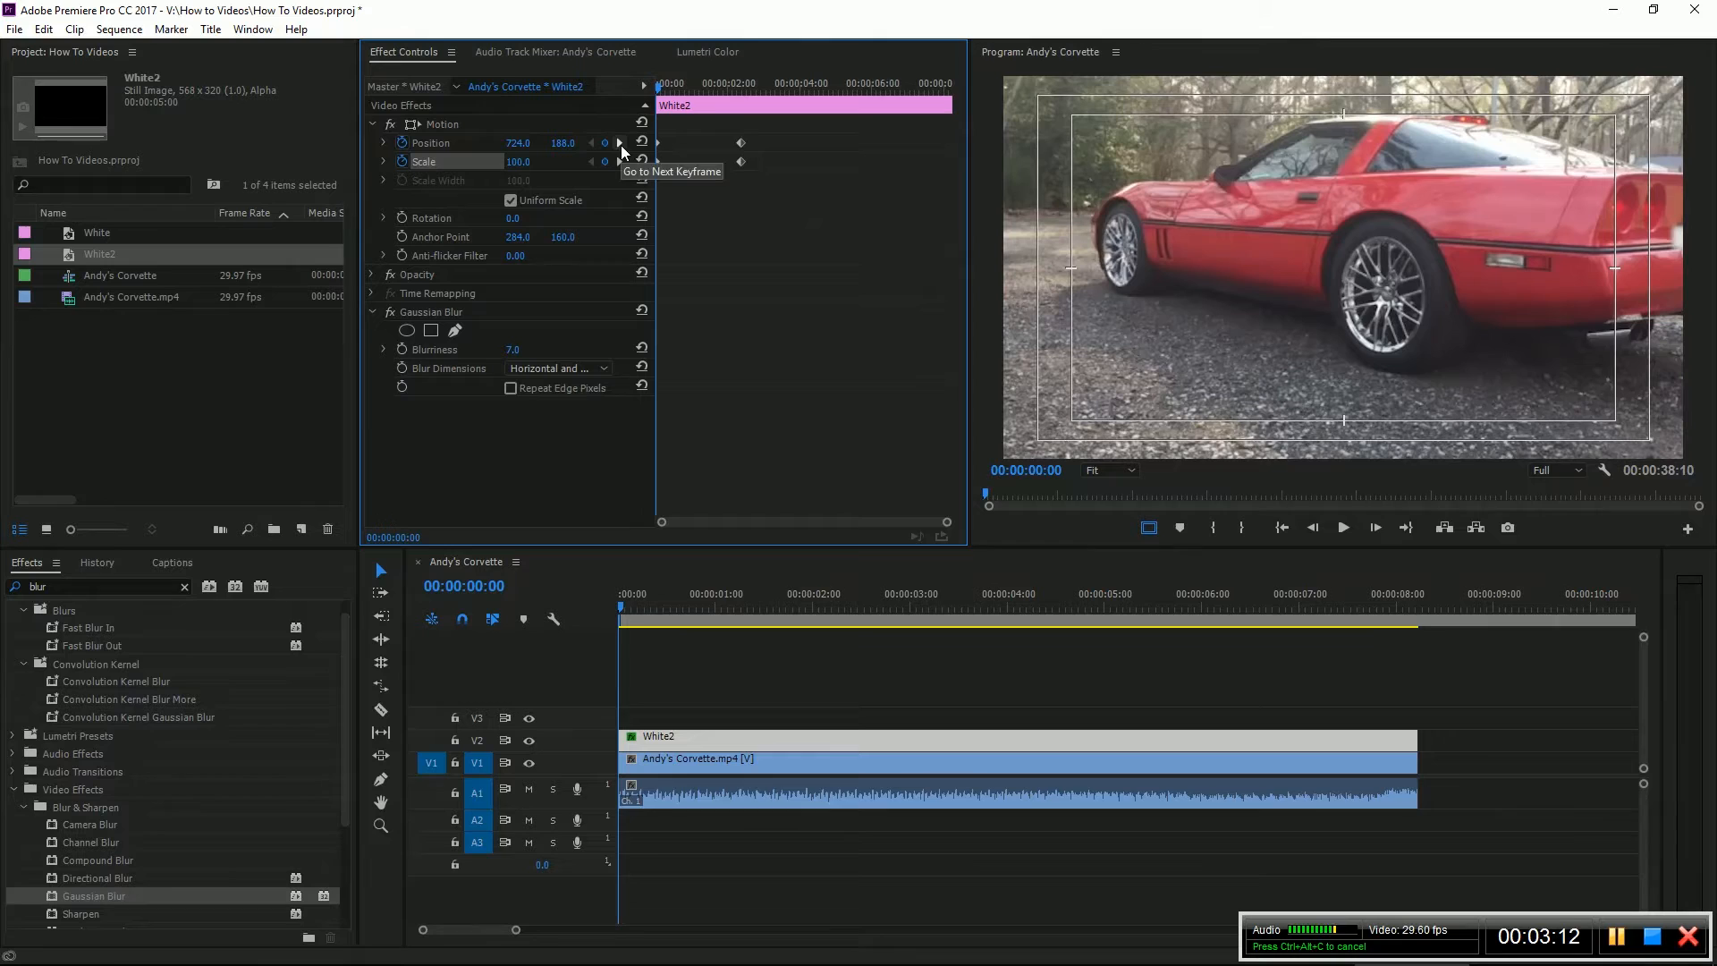
- Jump to the next Position/Scale keyframe at 00:00:03:02
left_click(618, 144)
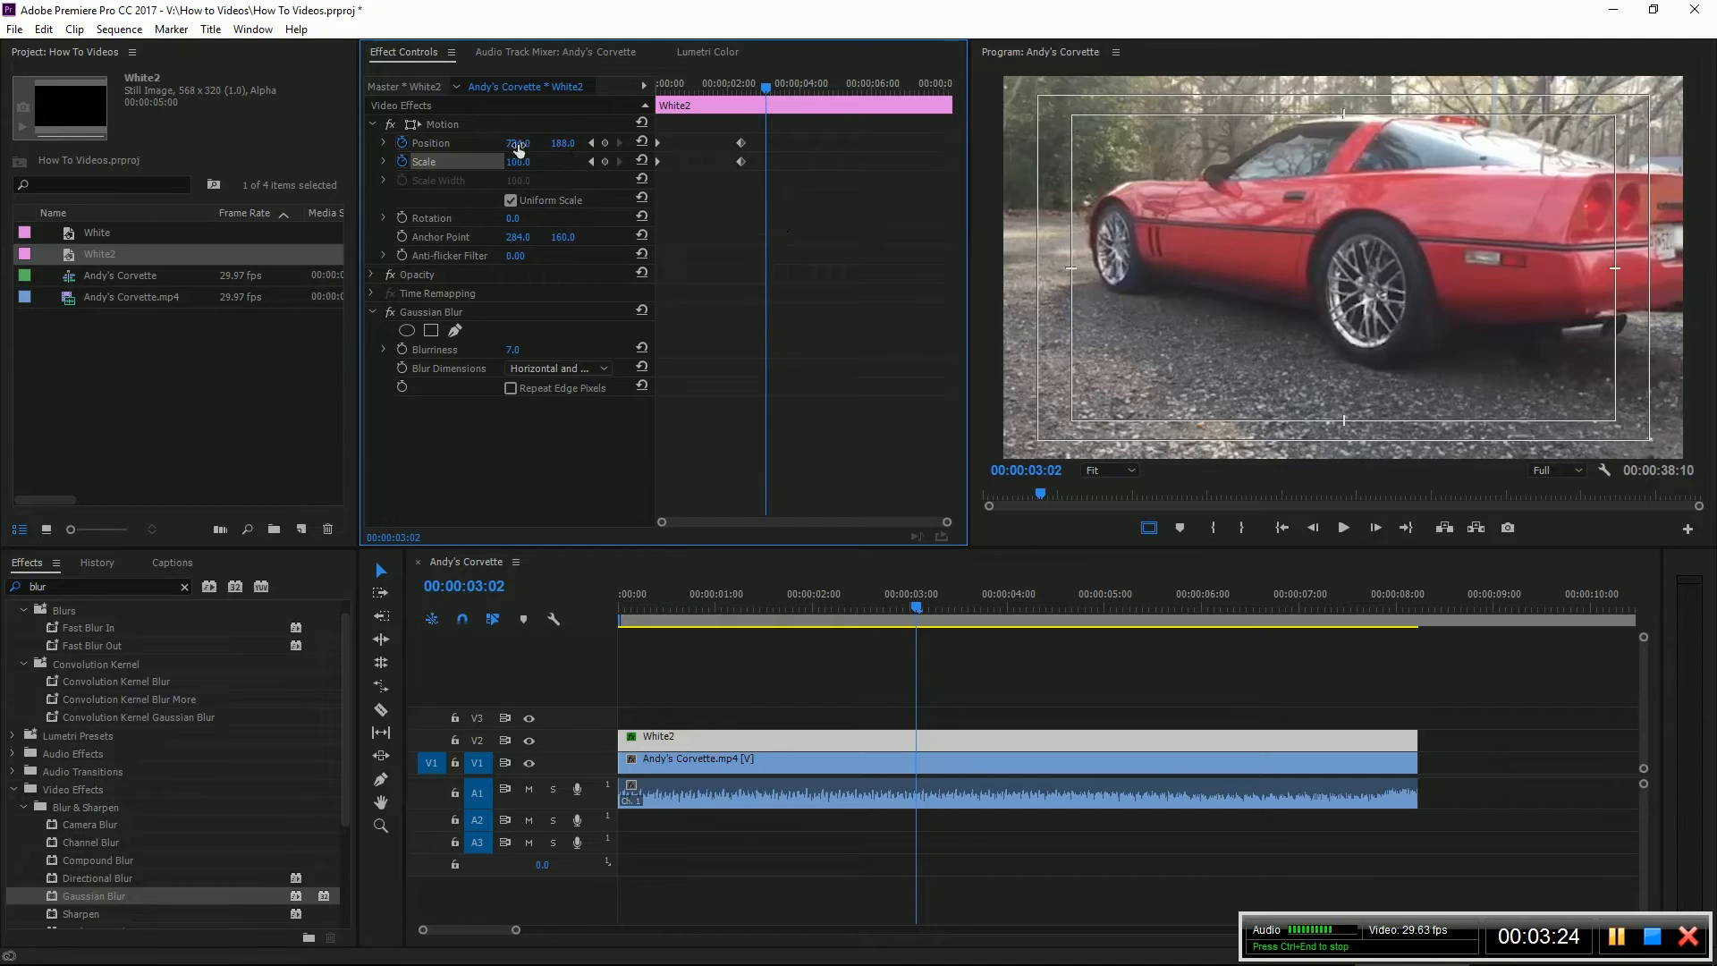
- Scrub Position to 696, 192 at 00:00:03:02 to follow the plate
left_click_drag(516, 143, 490, 143)
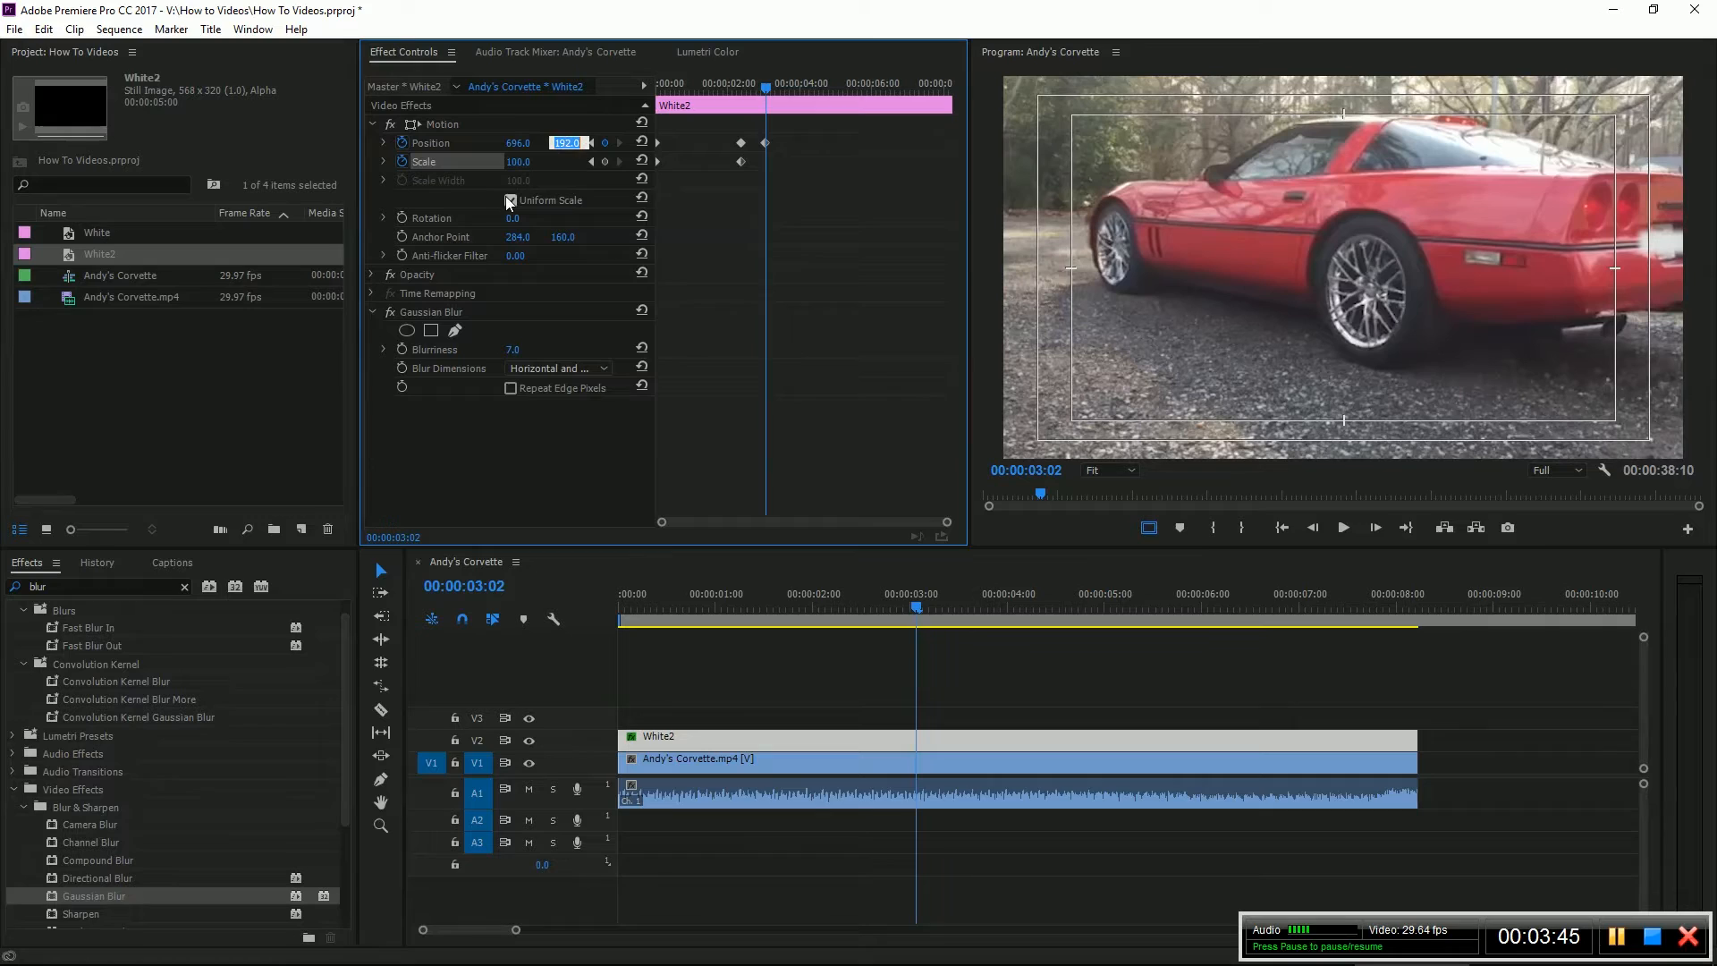
- Unlink uniform scale, raise height to 115 and nudge Position Y to 198 at 3:02
left_click(509, 200)
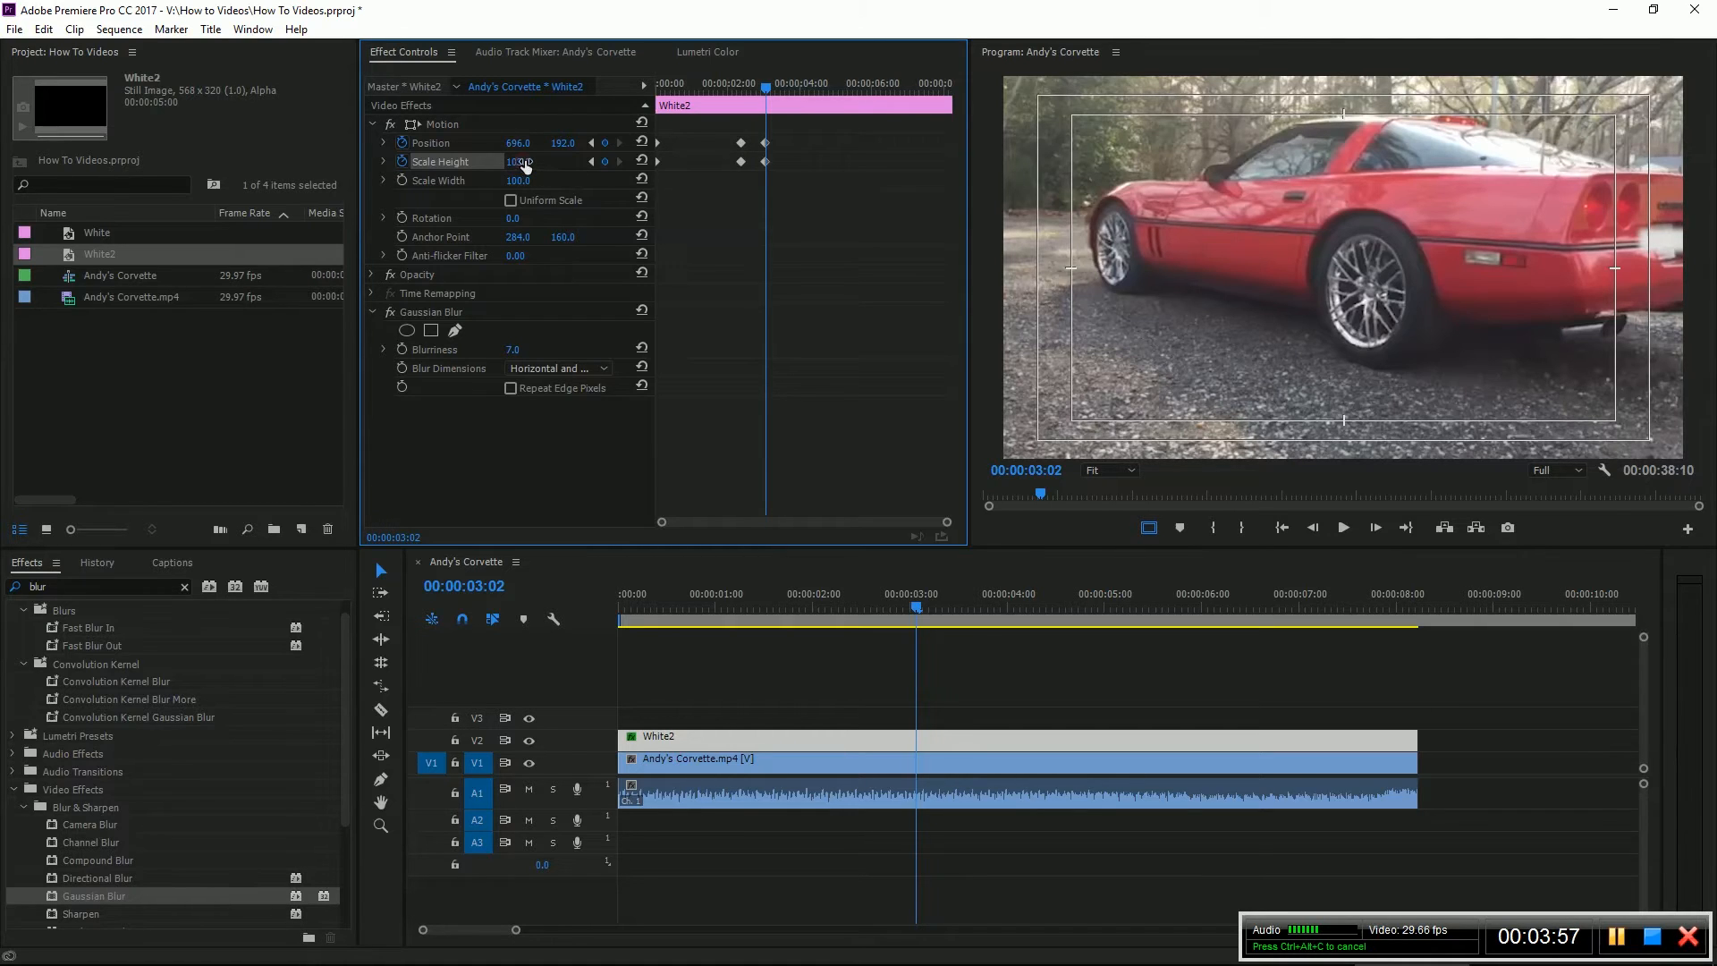
left_click_drag(515, 161, 536, 161)
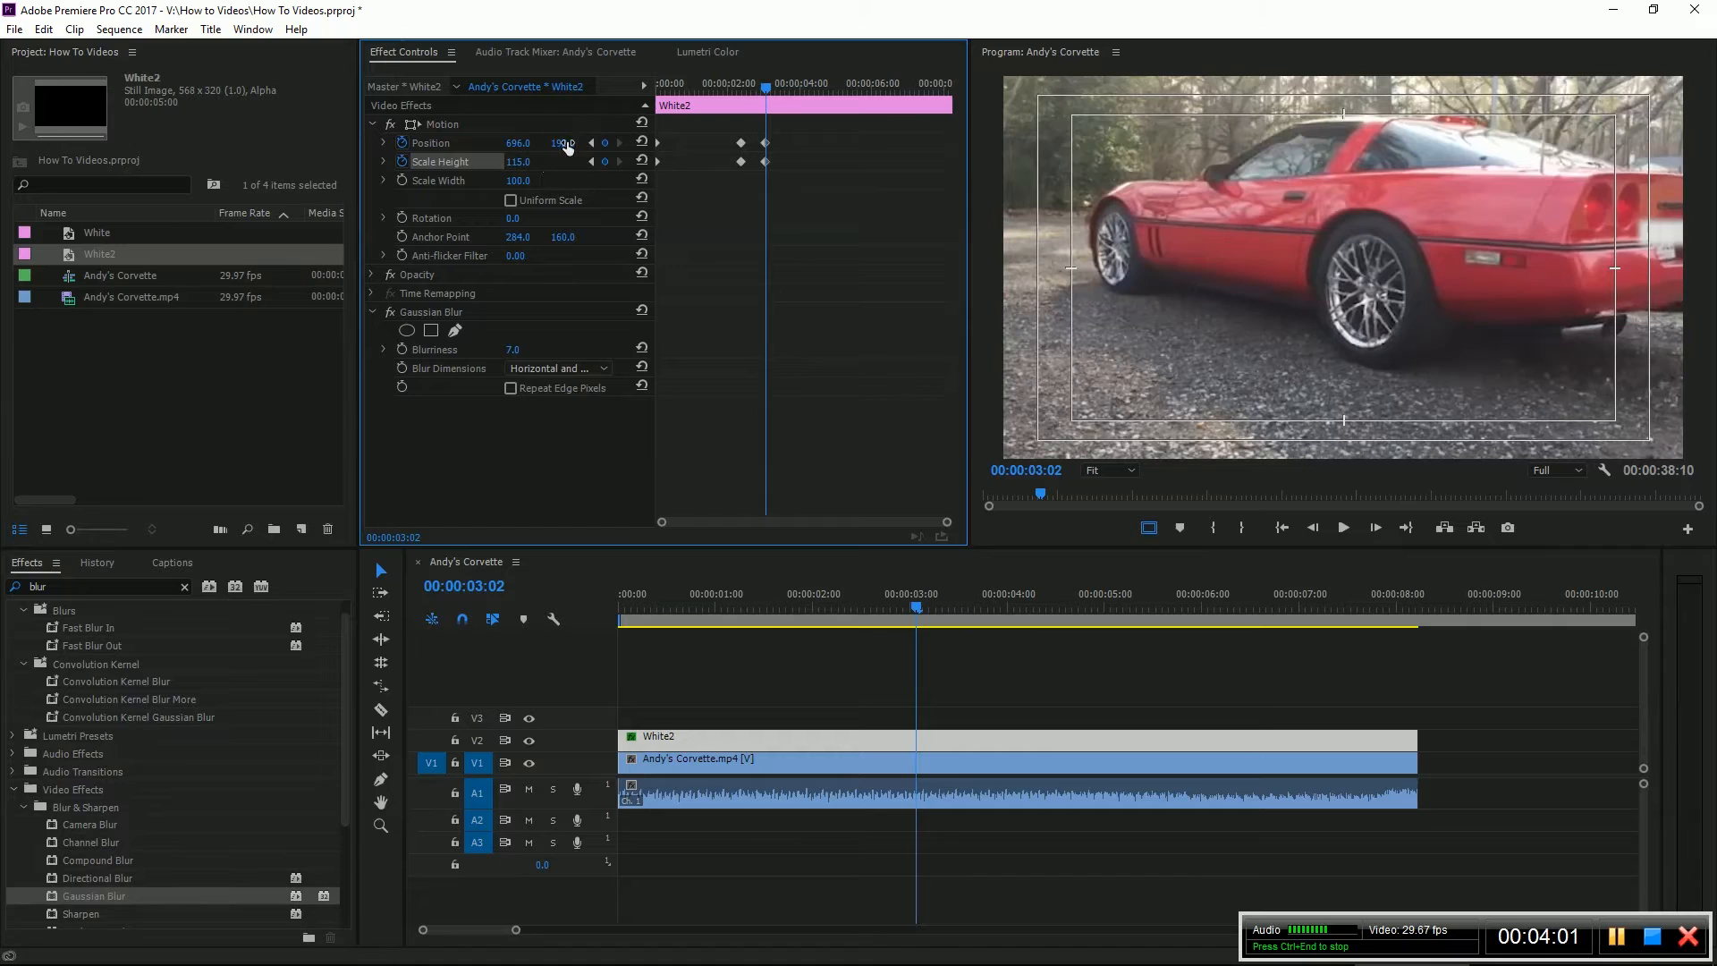
left_click_drag(564, 143, 564, 159)
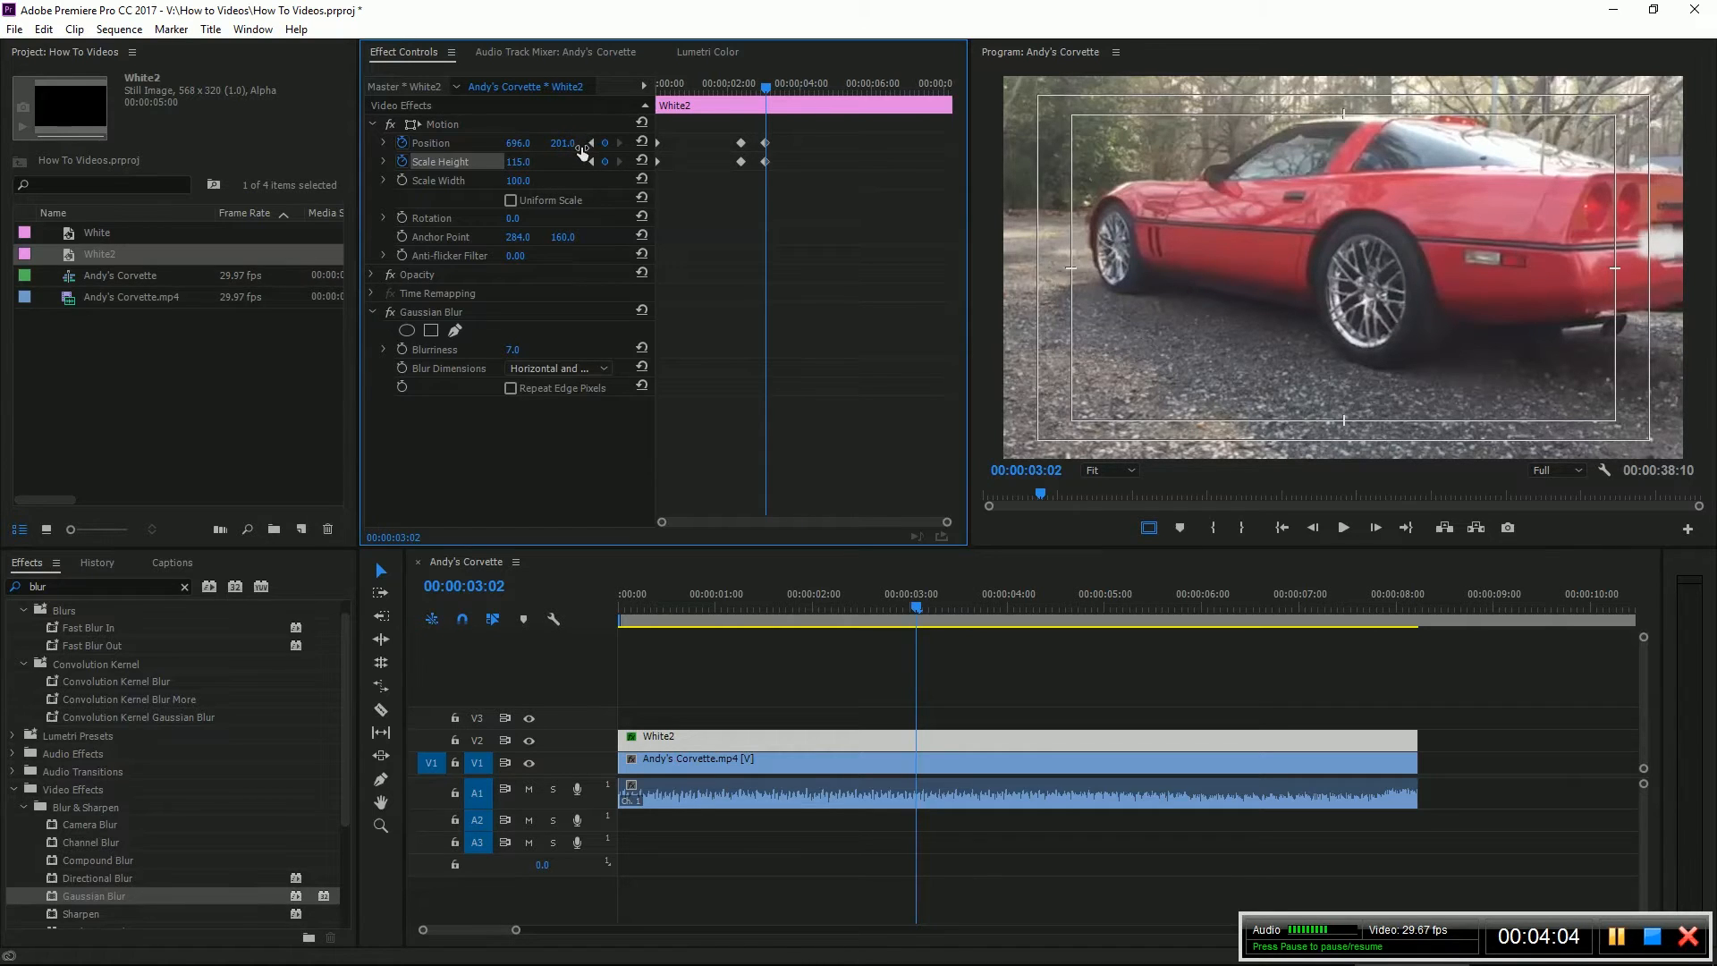
left_click_drag(562, 143, 560, 145)
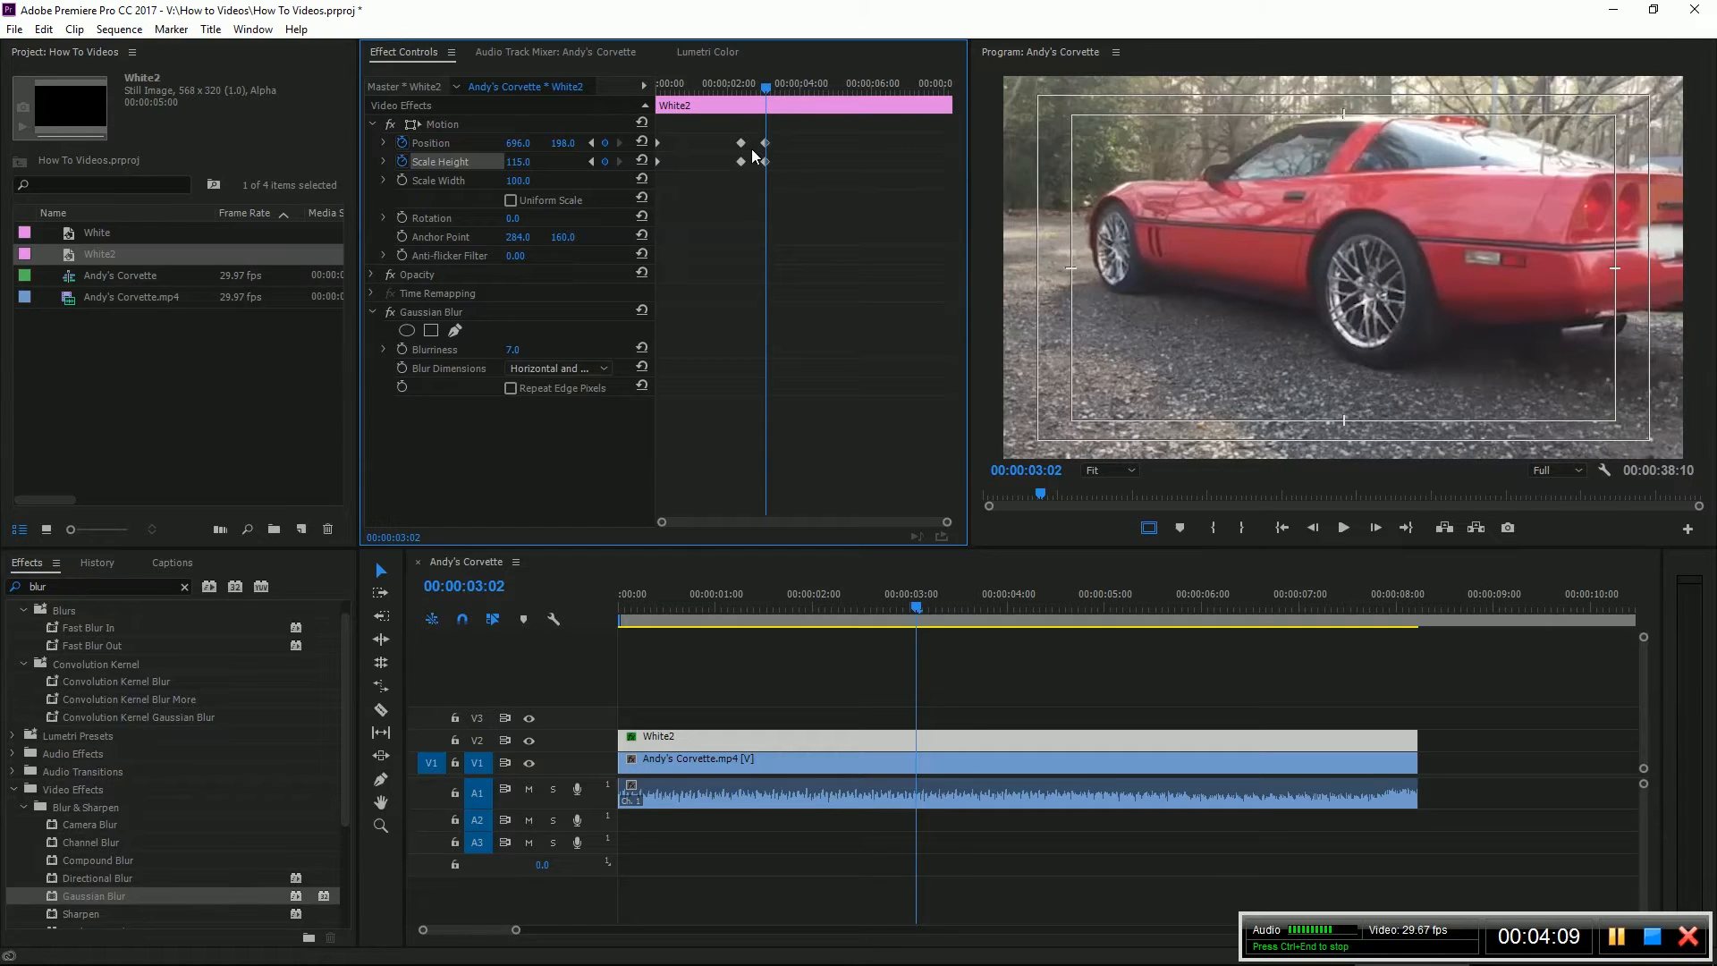
mouse_move(778, 143)
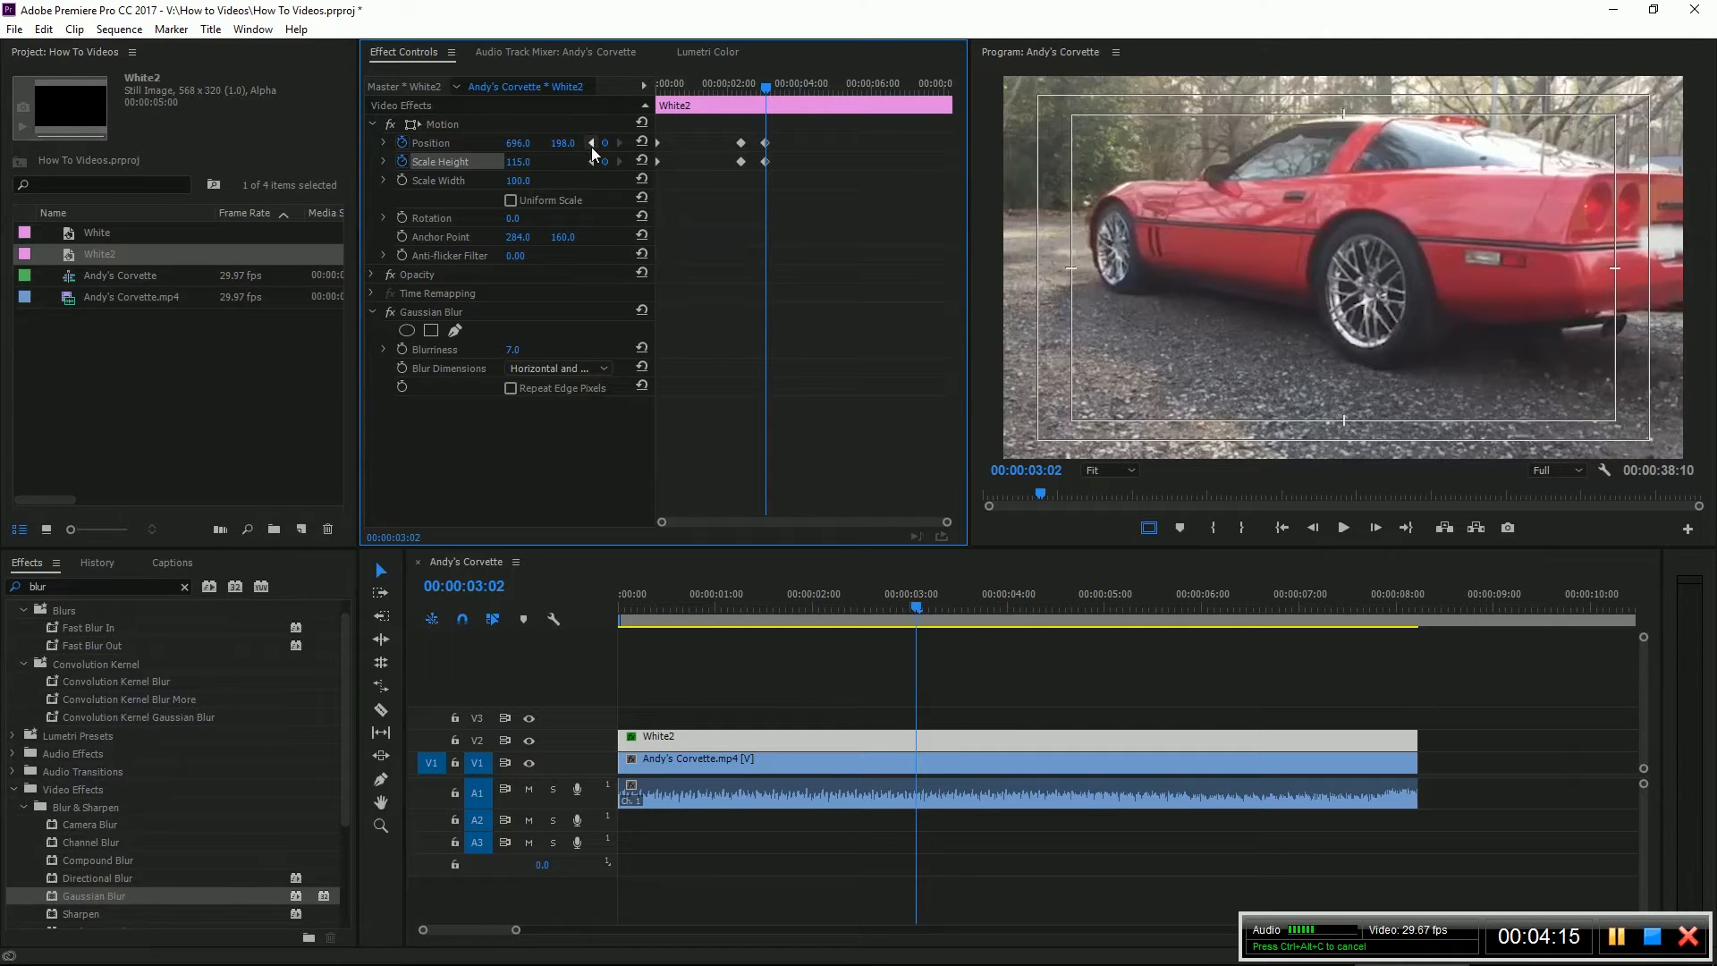
mouse_move(592, 144)
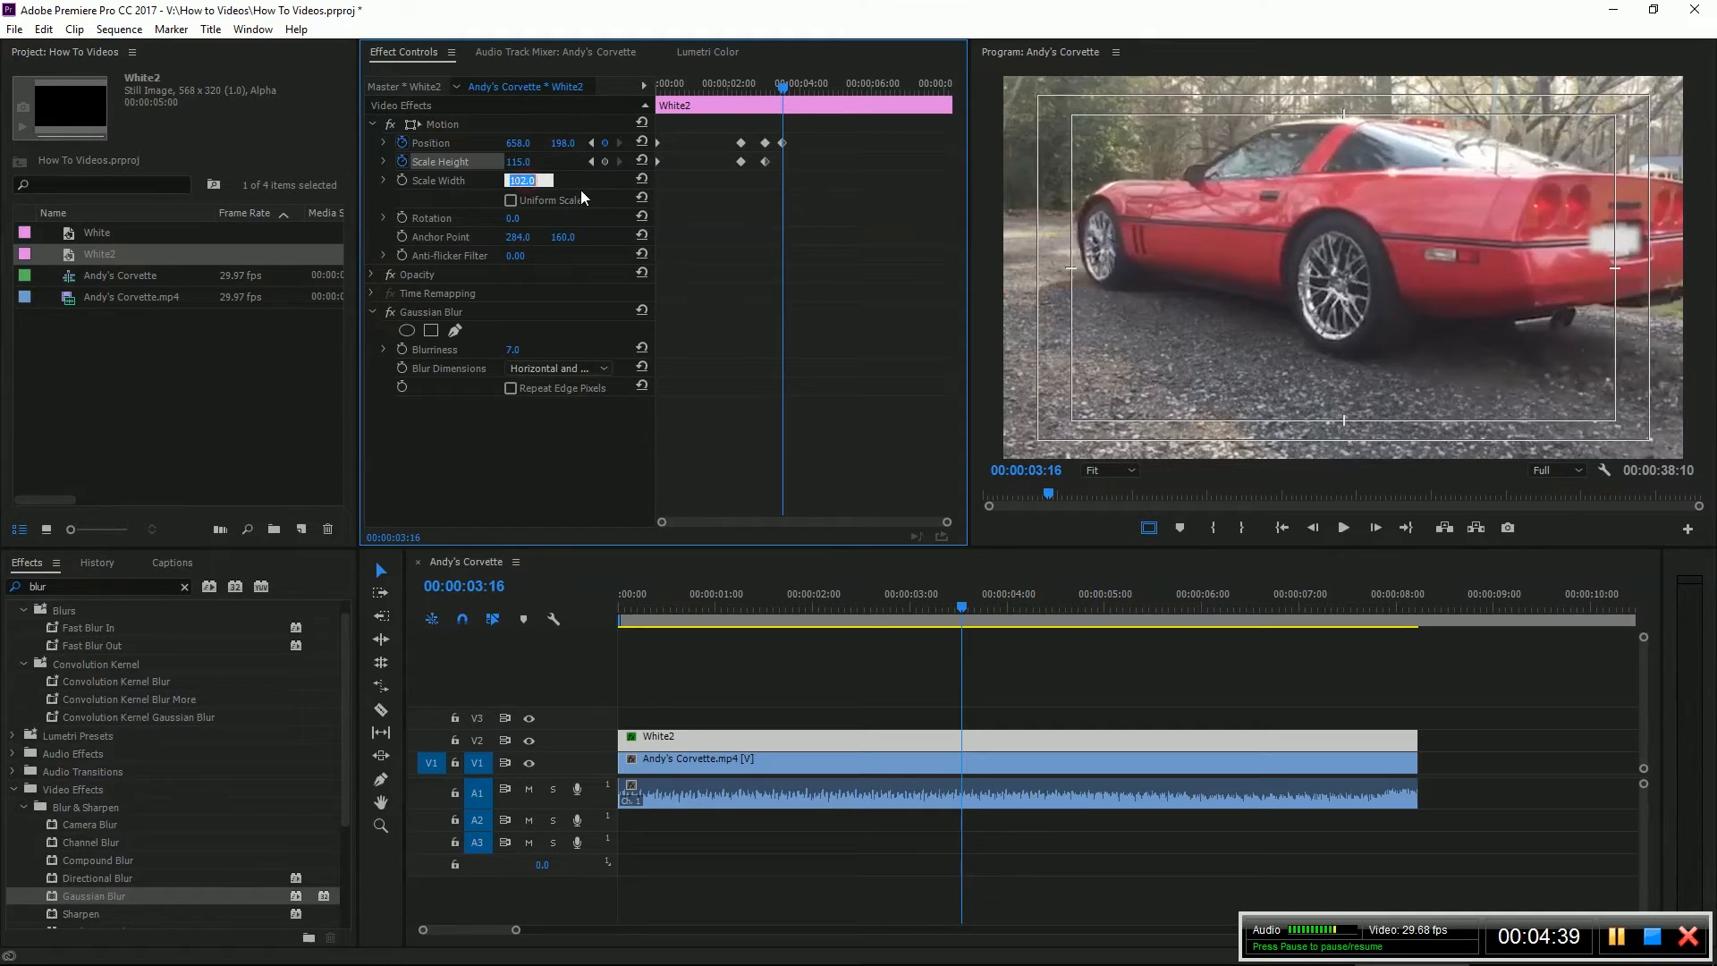
- At 00:00:03:16 set Scale Width to 95.0 and scrub Position X to about 649
type("95.0")
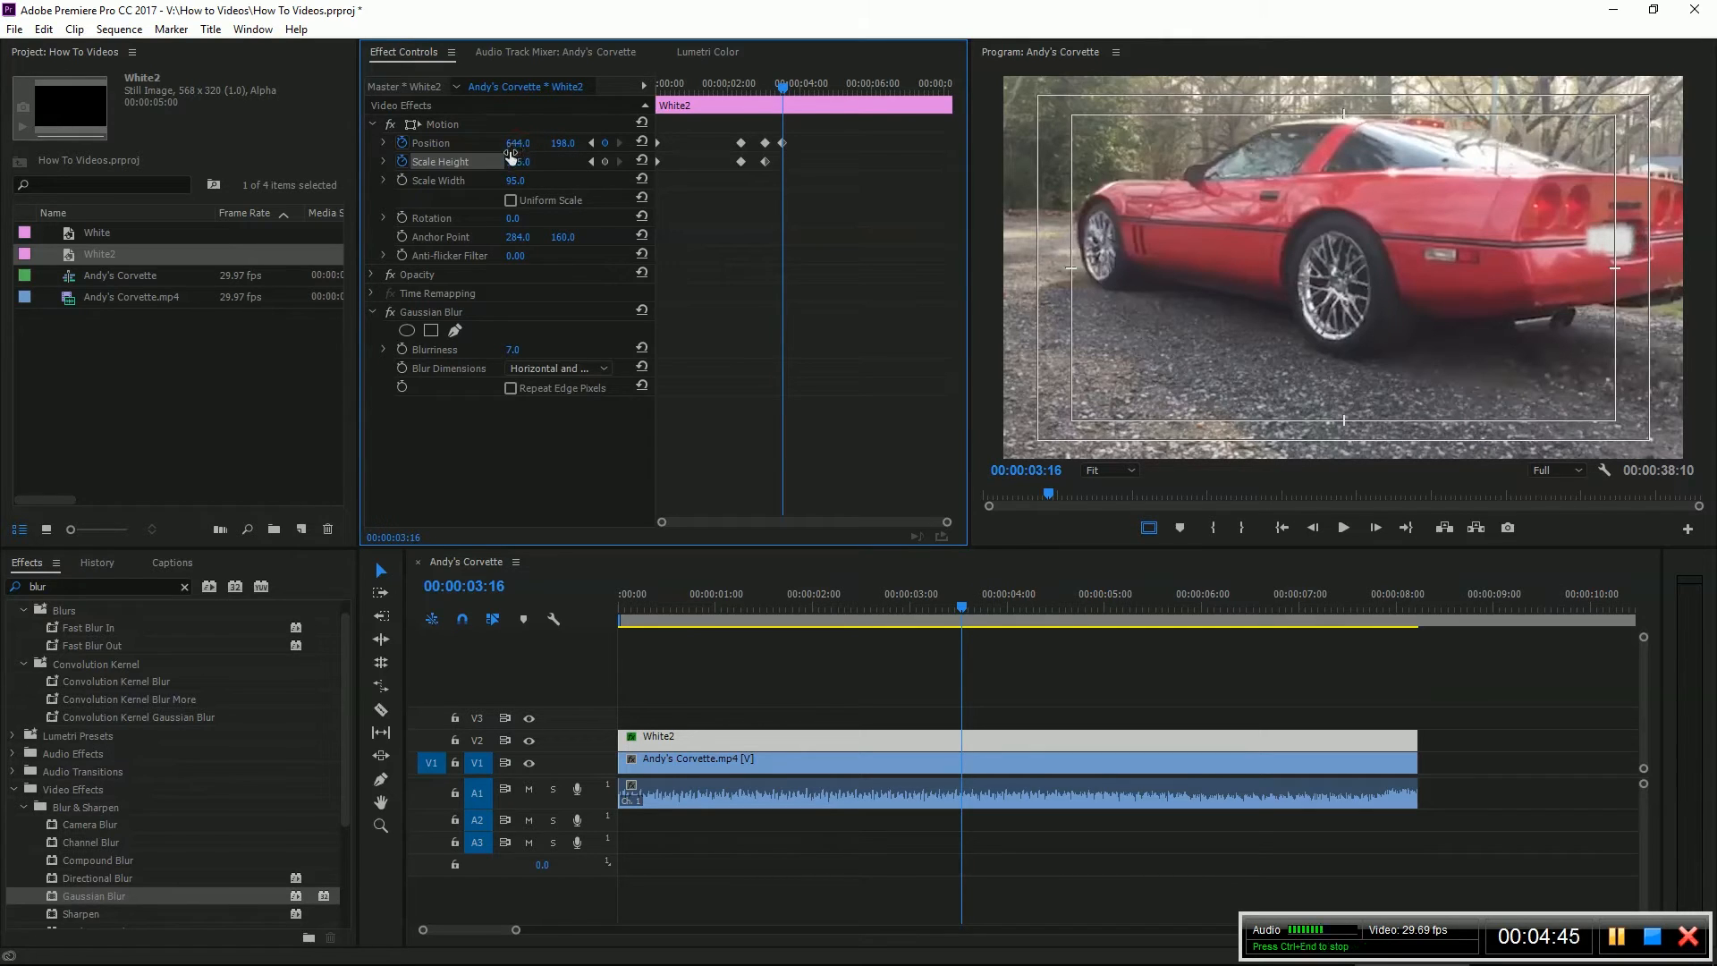
left_click_drag(516, 143, 529, 143)
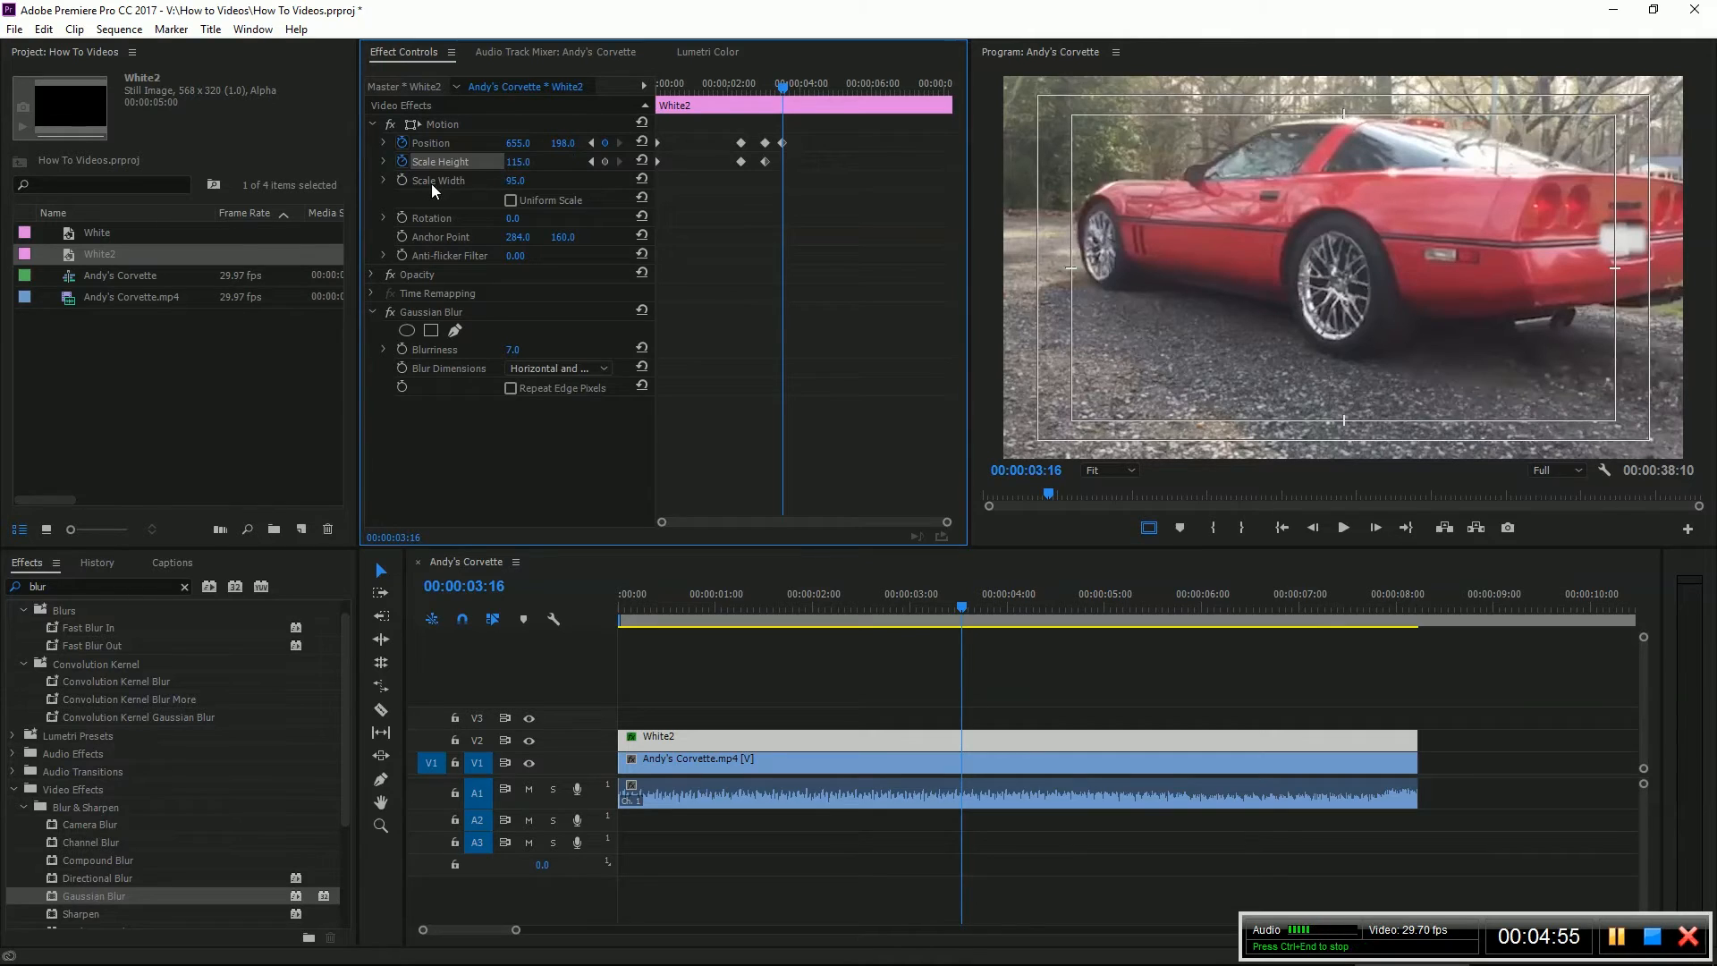
mouse_move(402, 179)
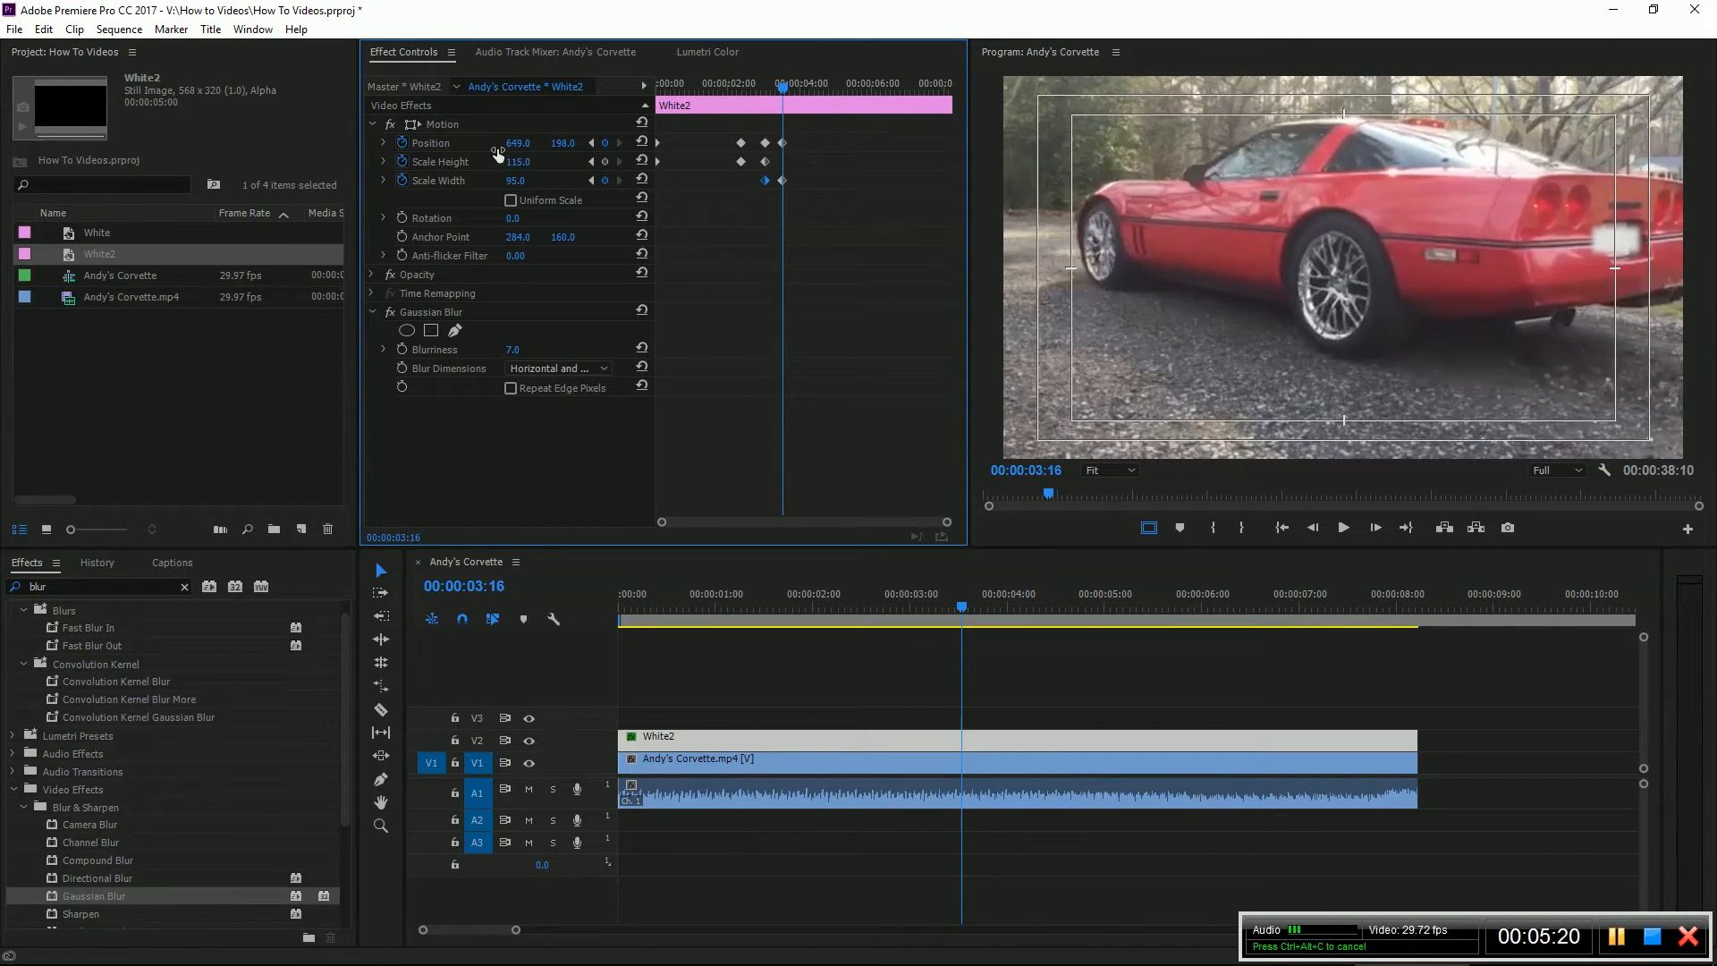
- Keyframe Position frame by frame, reaching 442, 187 at 00:00:05:08
left_click_drag(515, 143, 528, 144)
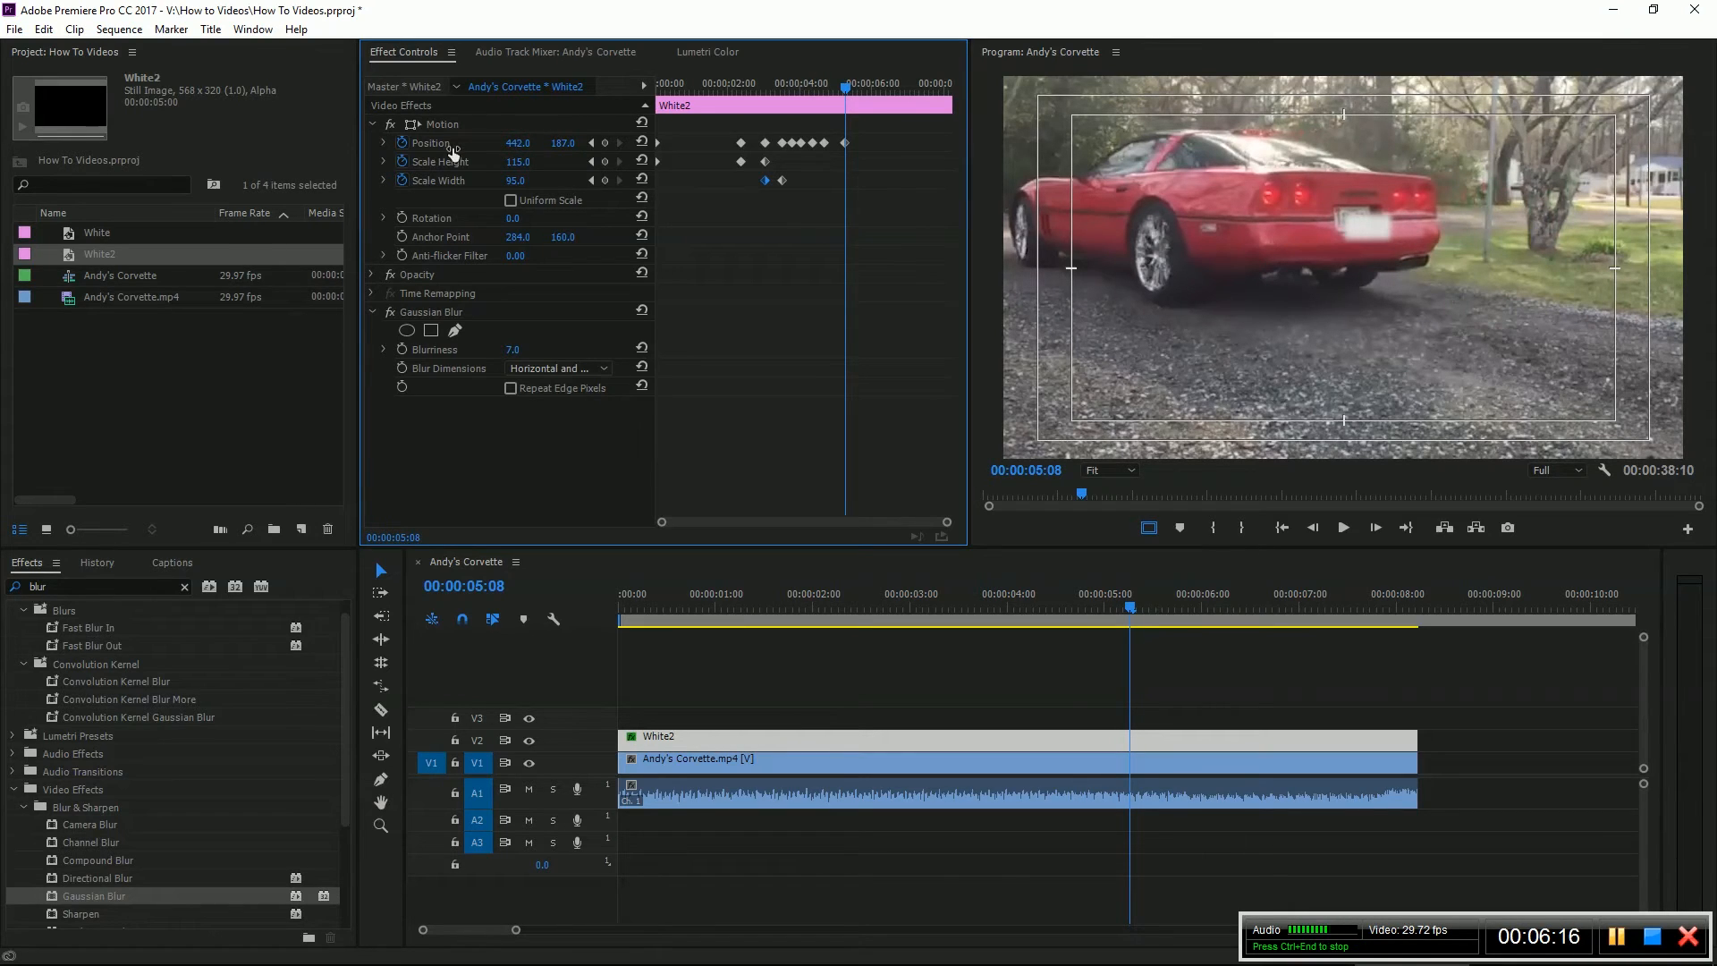
left_click_drag(517, 143, 560, 143)
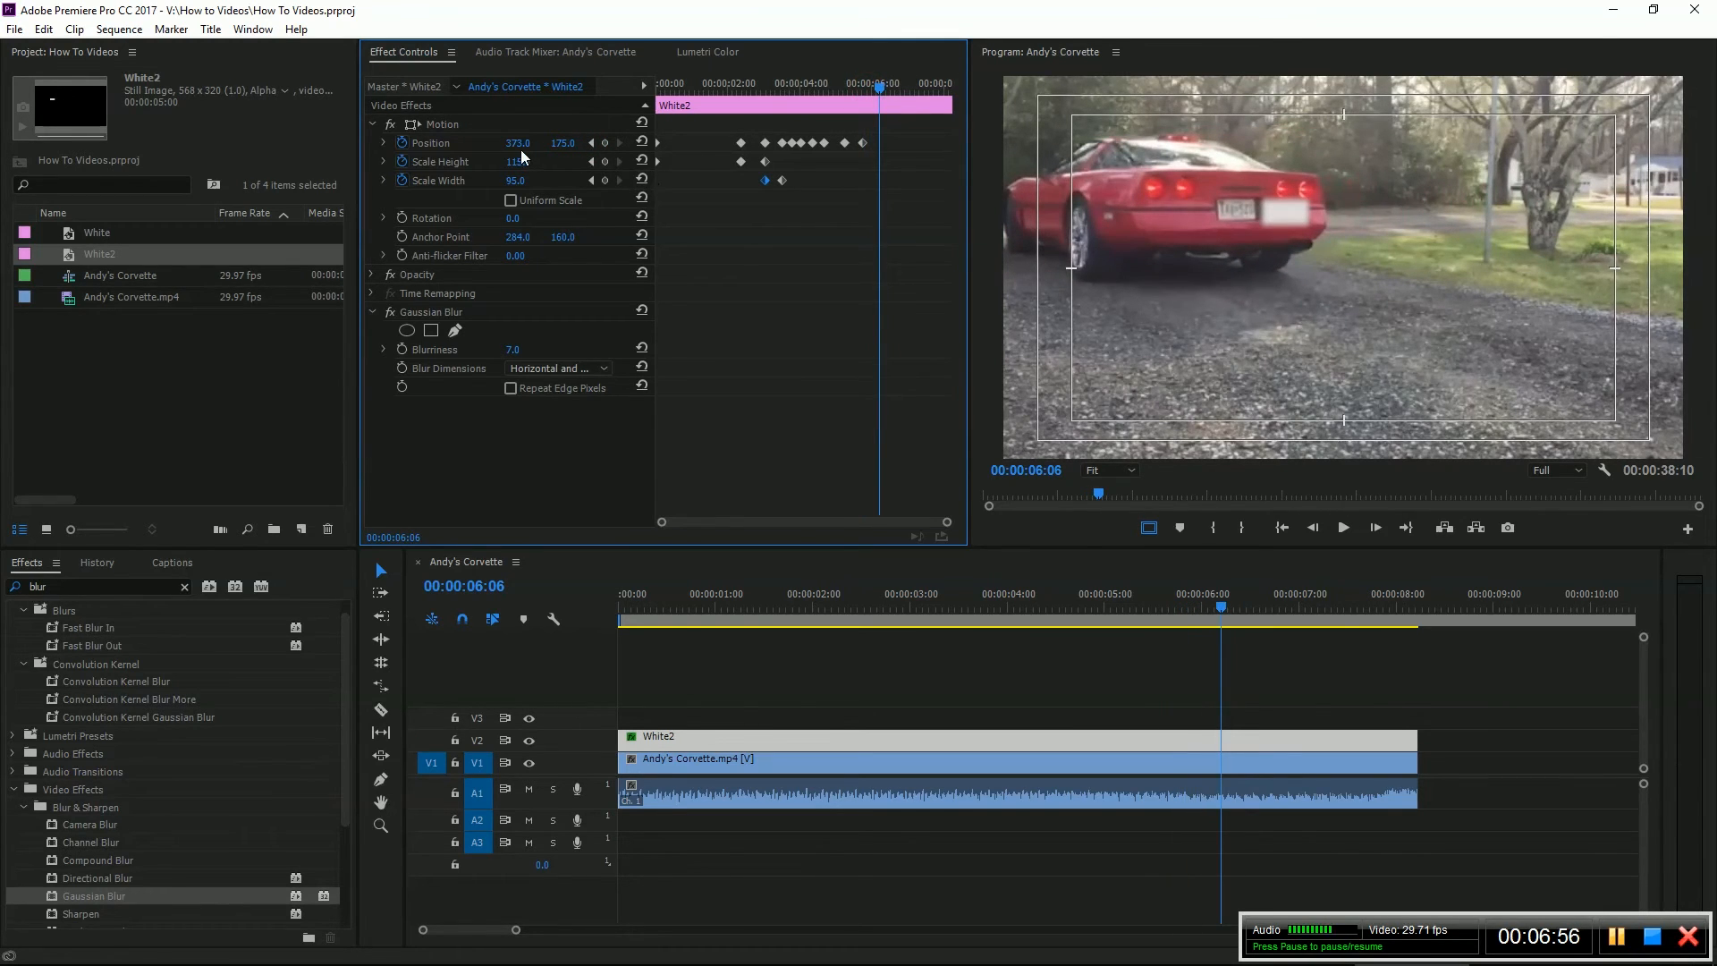
- At 00:00:06:06 place the rectangle at 333, 174 with height 110 and width 90 over the plate
left_click_drag(517, 143, 494, 143)
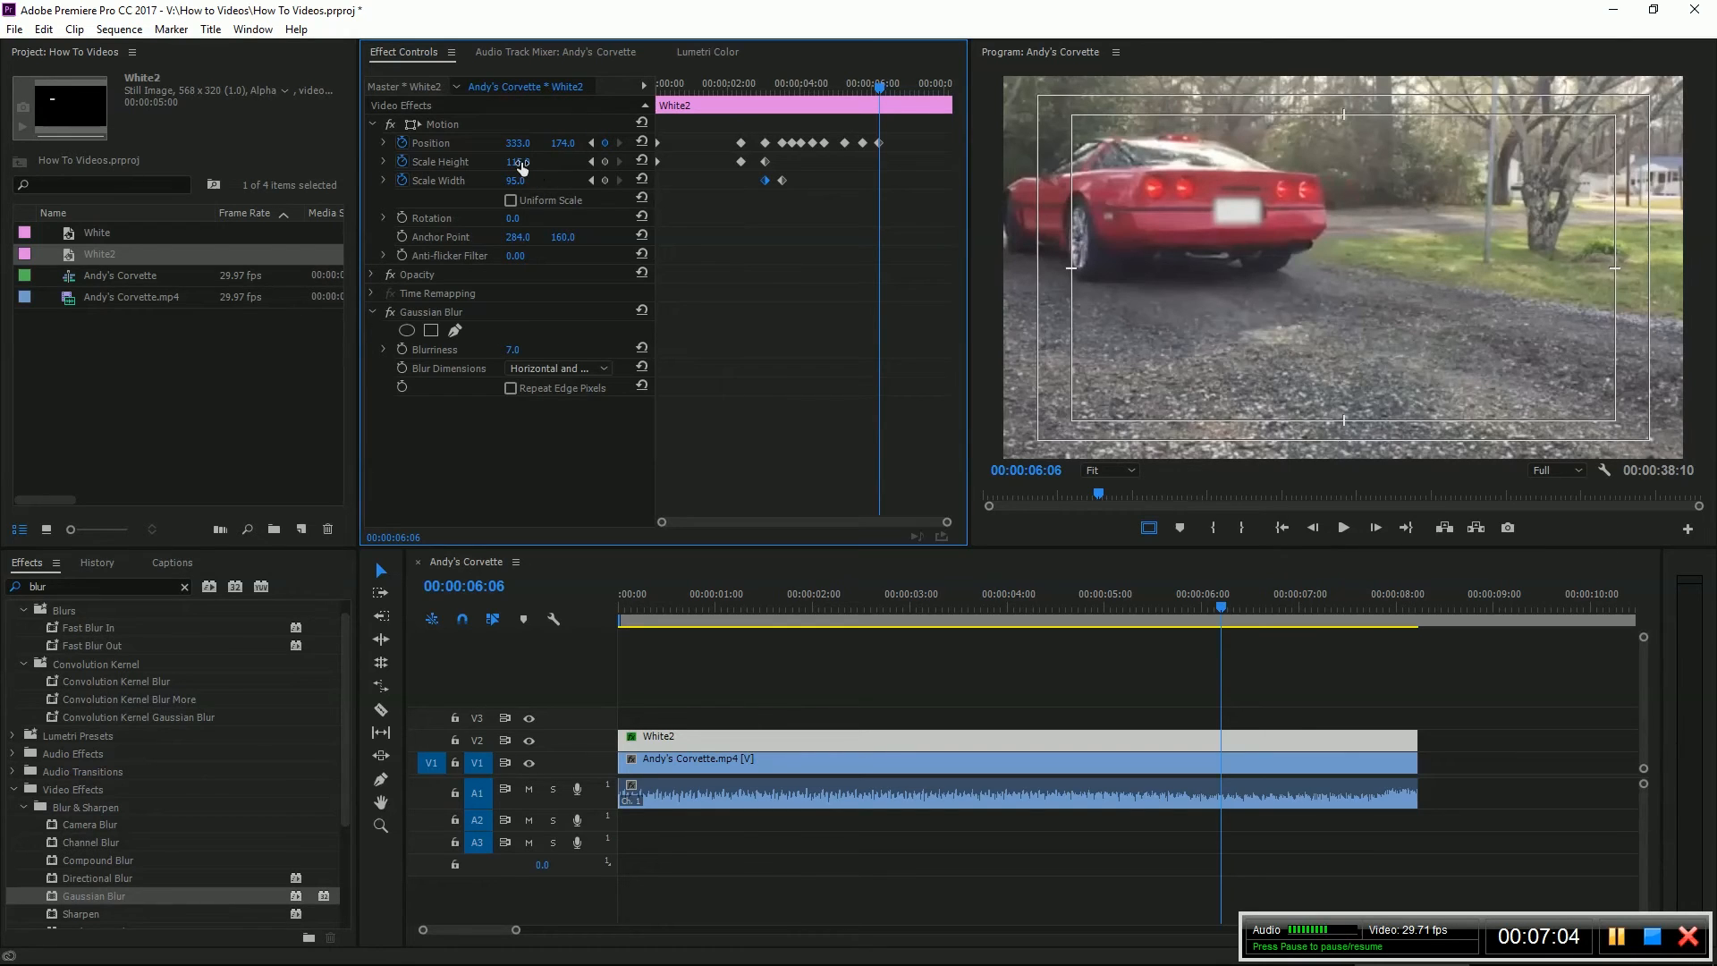
double_click(517, 161)
type("110")
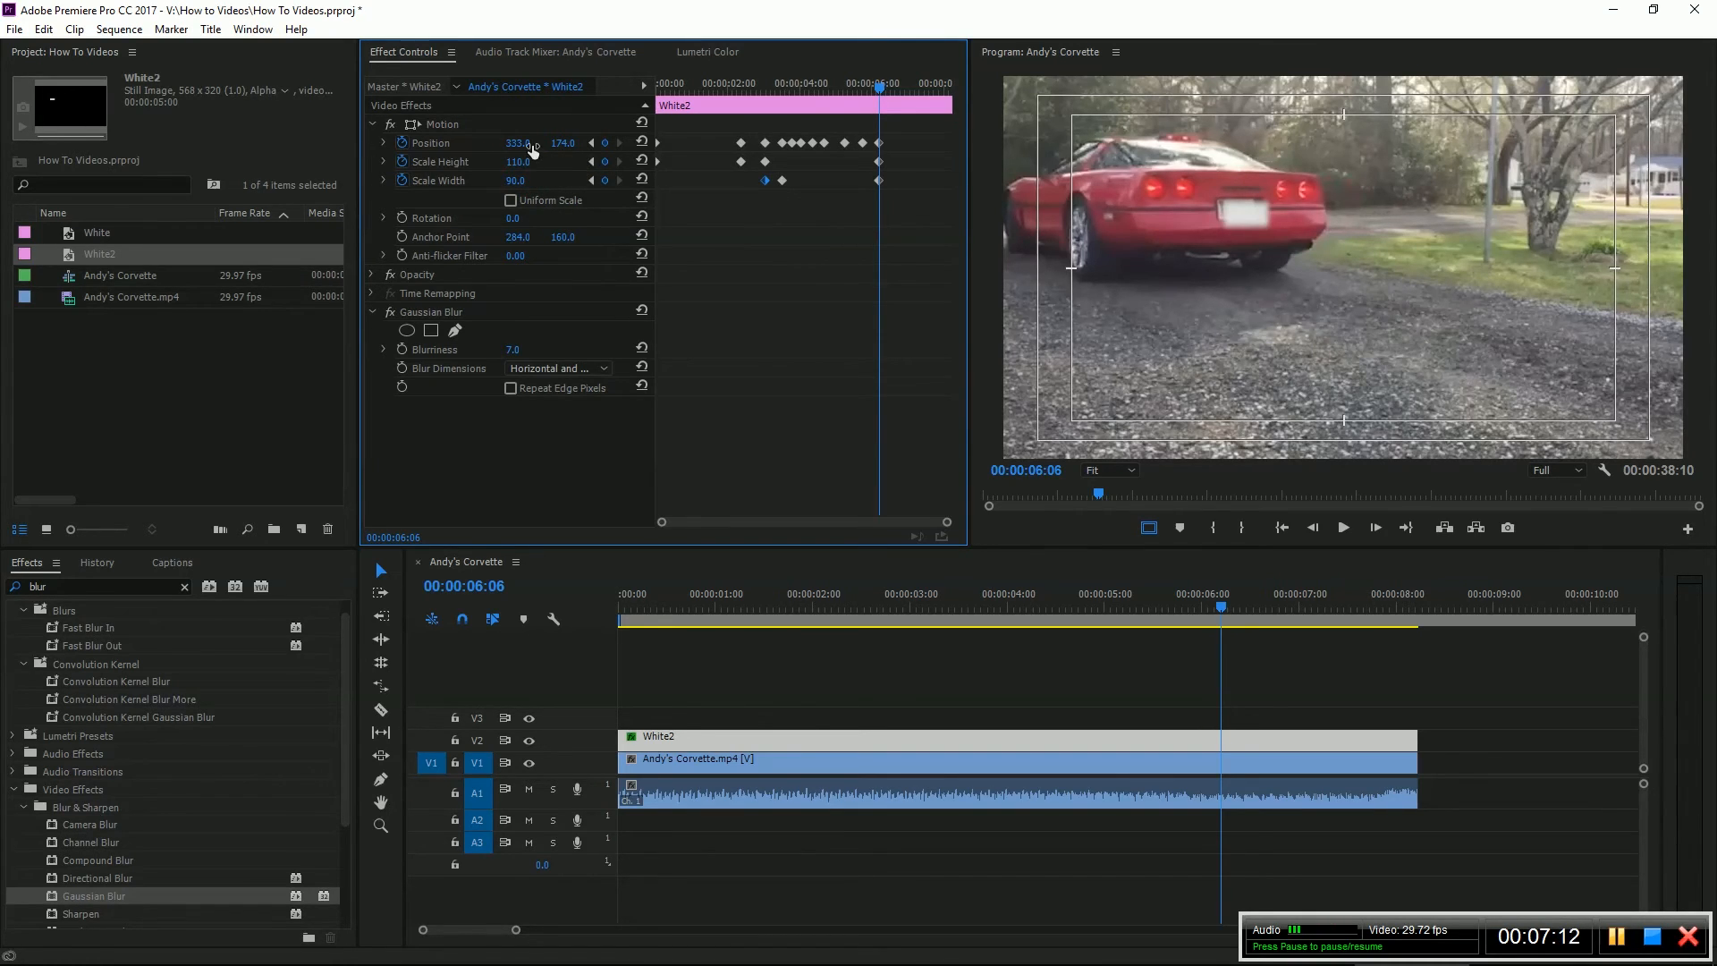
left_click_drag(524, 143, 510, 143)
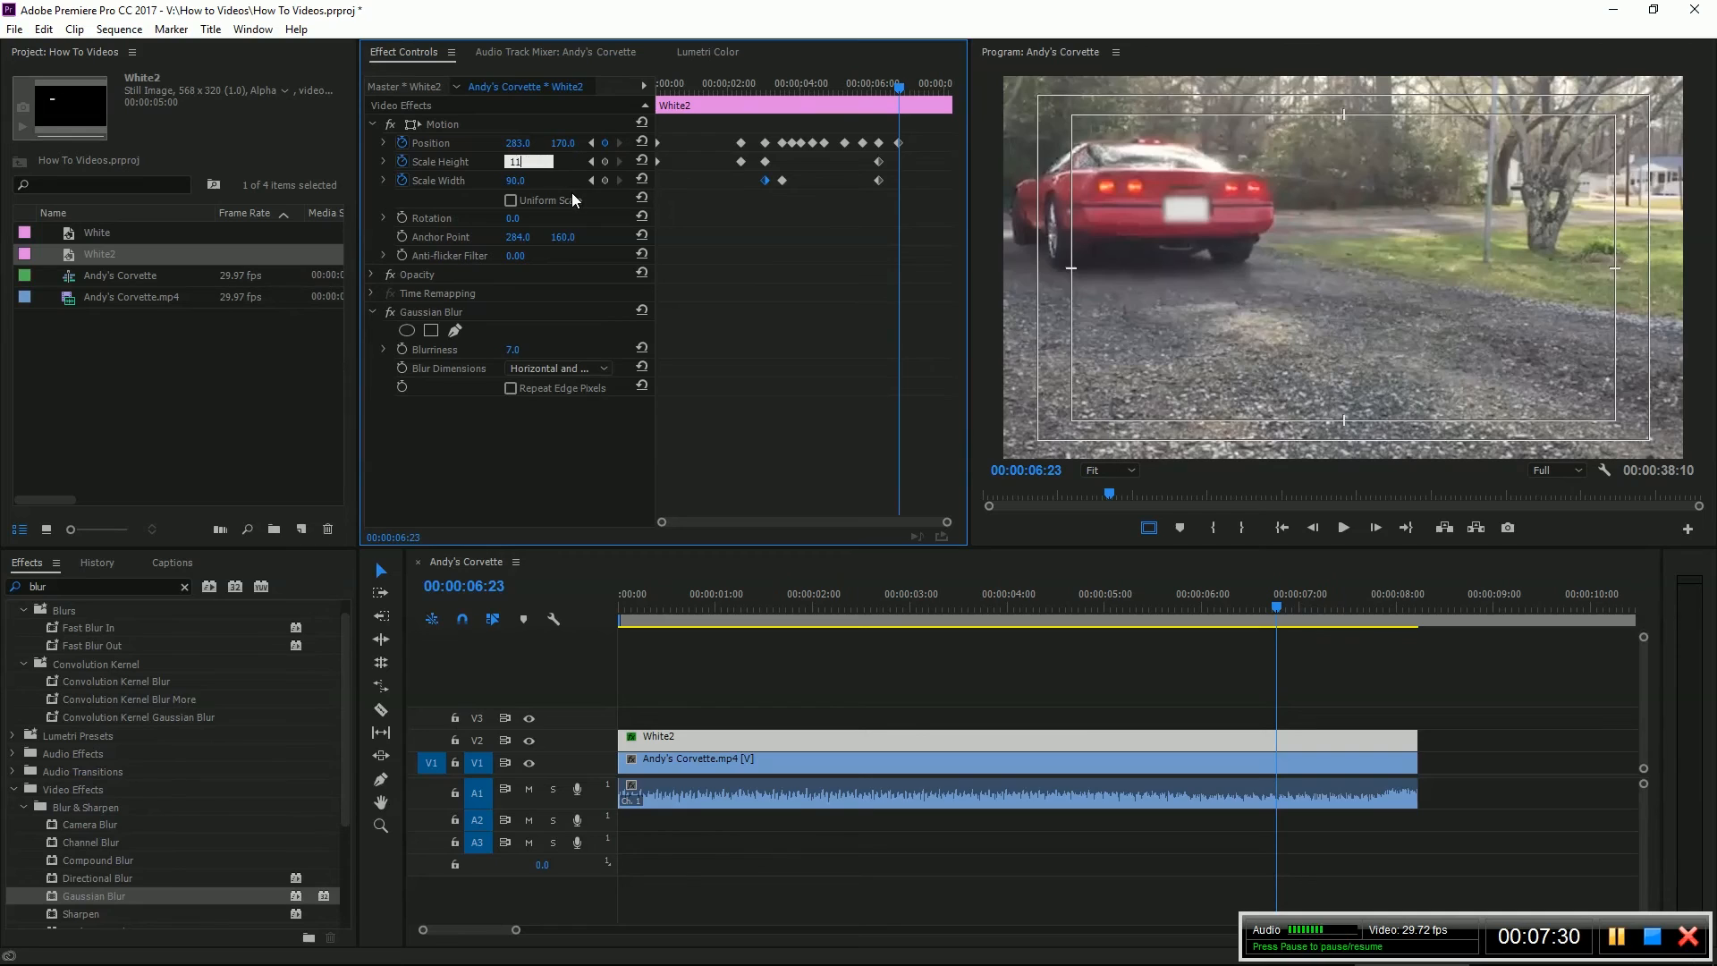
- At 00:00:06:23 shrink the rectangle to height 105, width 85 and track the plate to 224, 157 by 00:00:08:06
type("105.0")
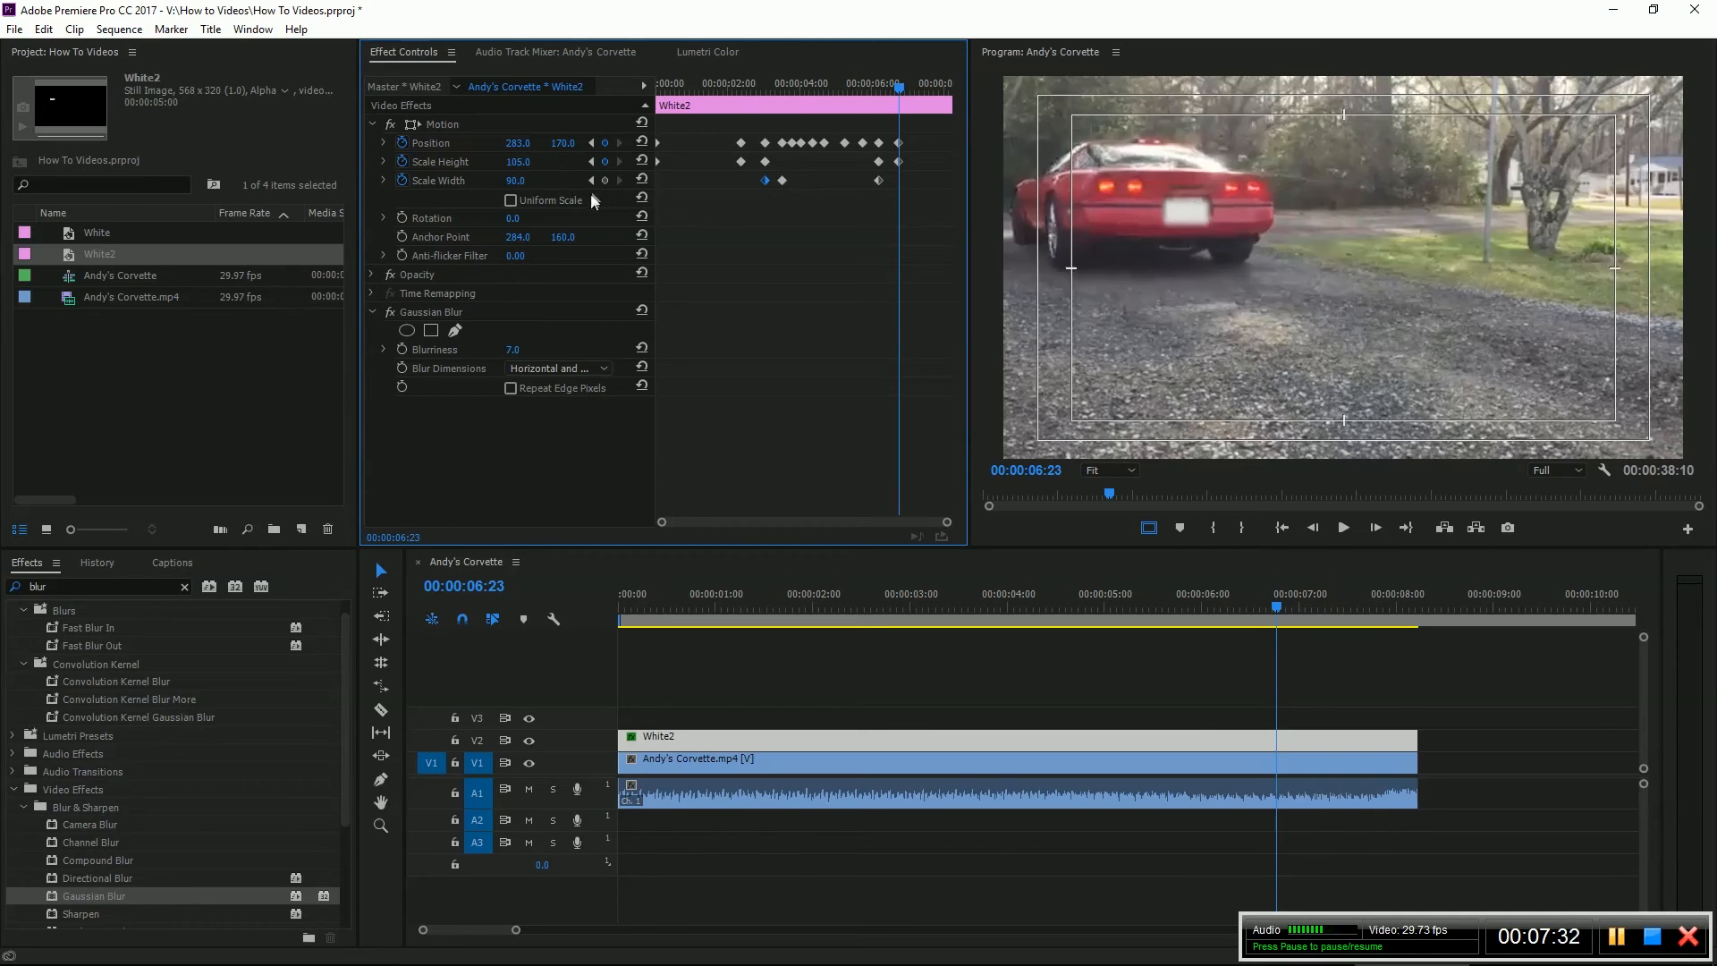
double_click(515, 179)
type("85")
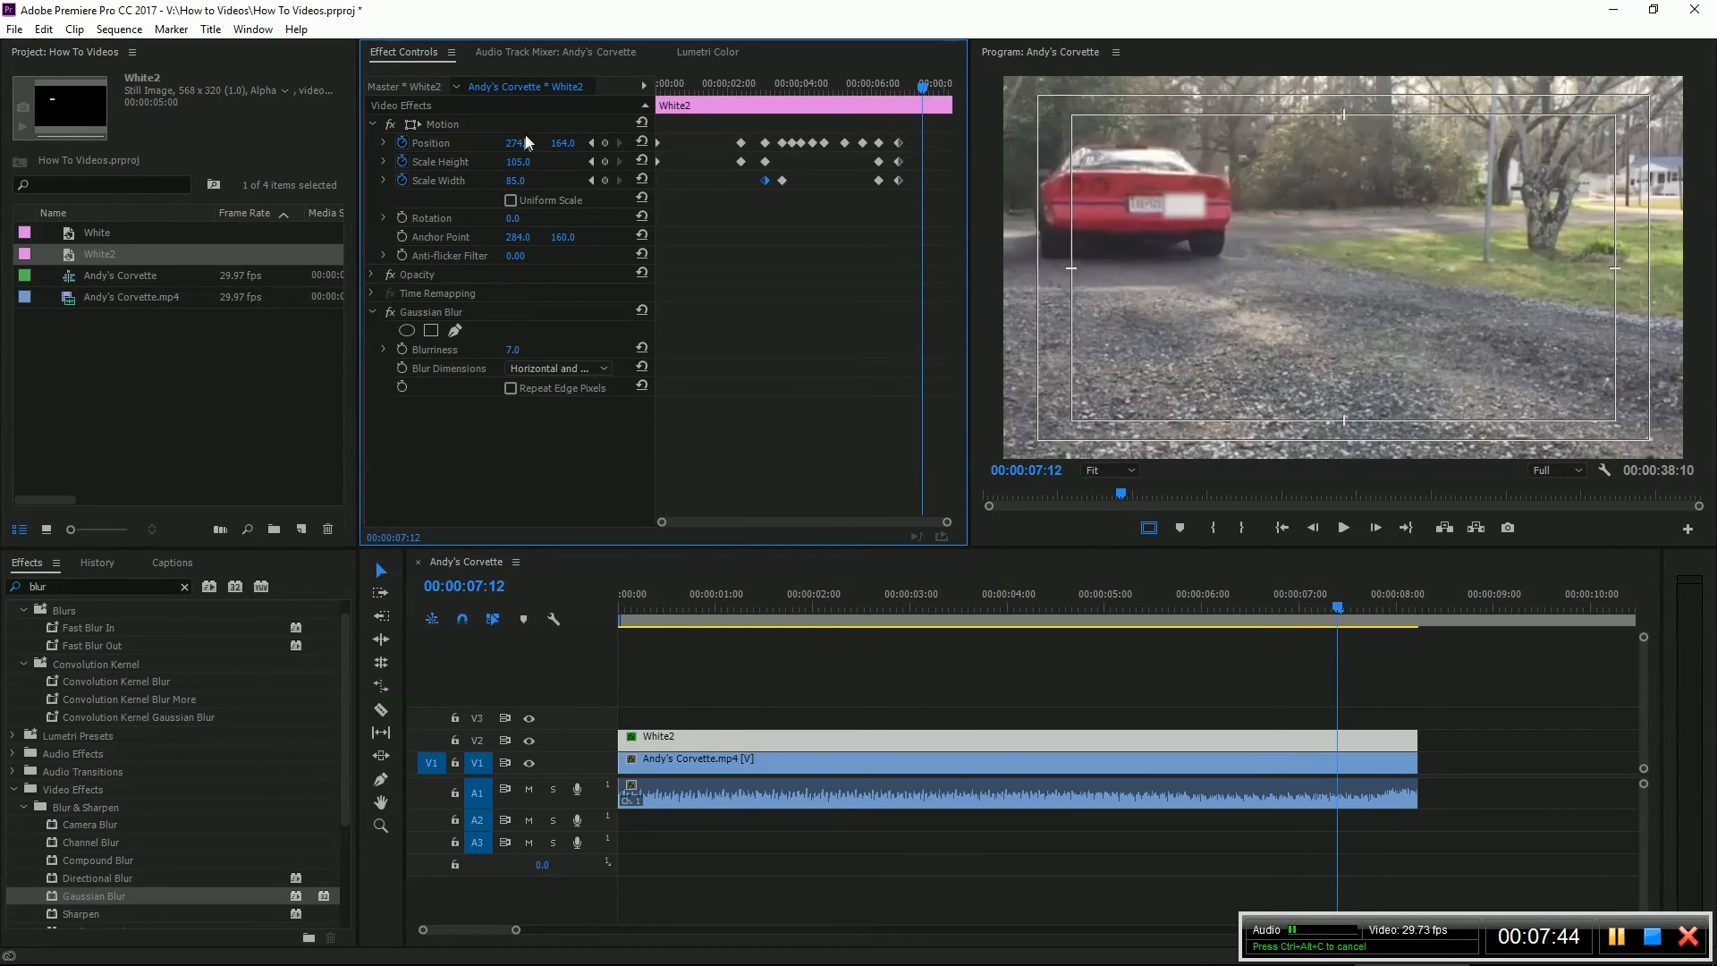
left_click_drag(516, 143, 485, 143)
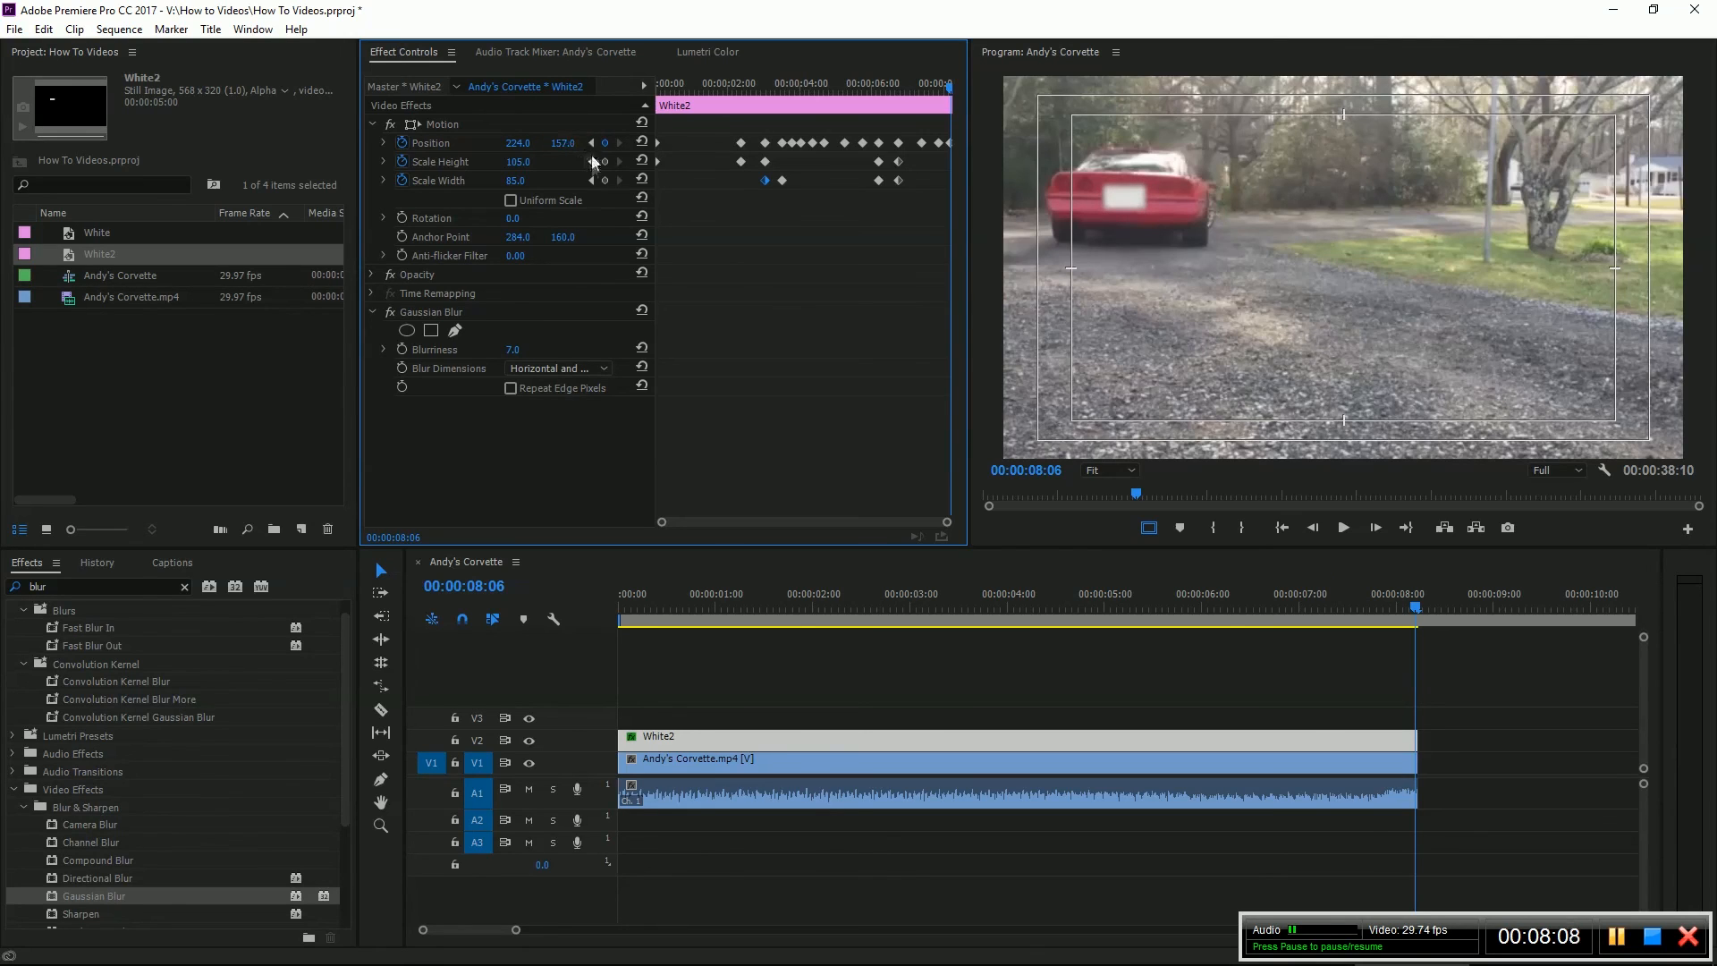
mouse_move(933, 290)
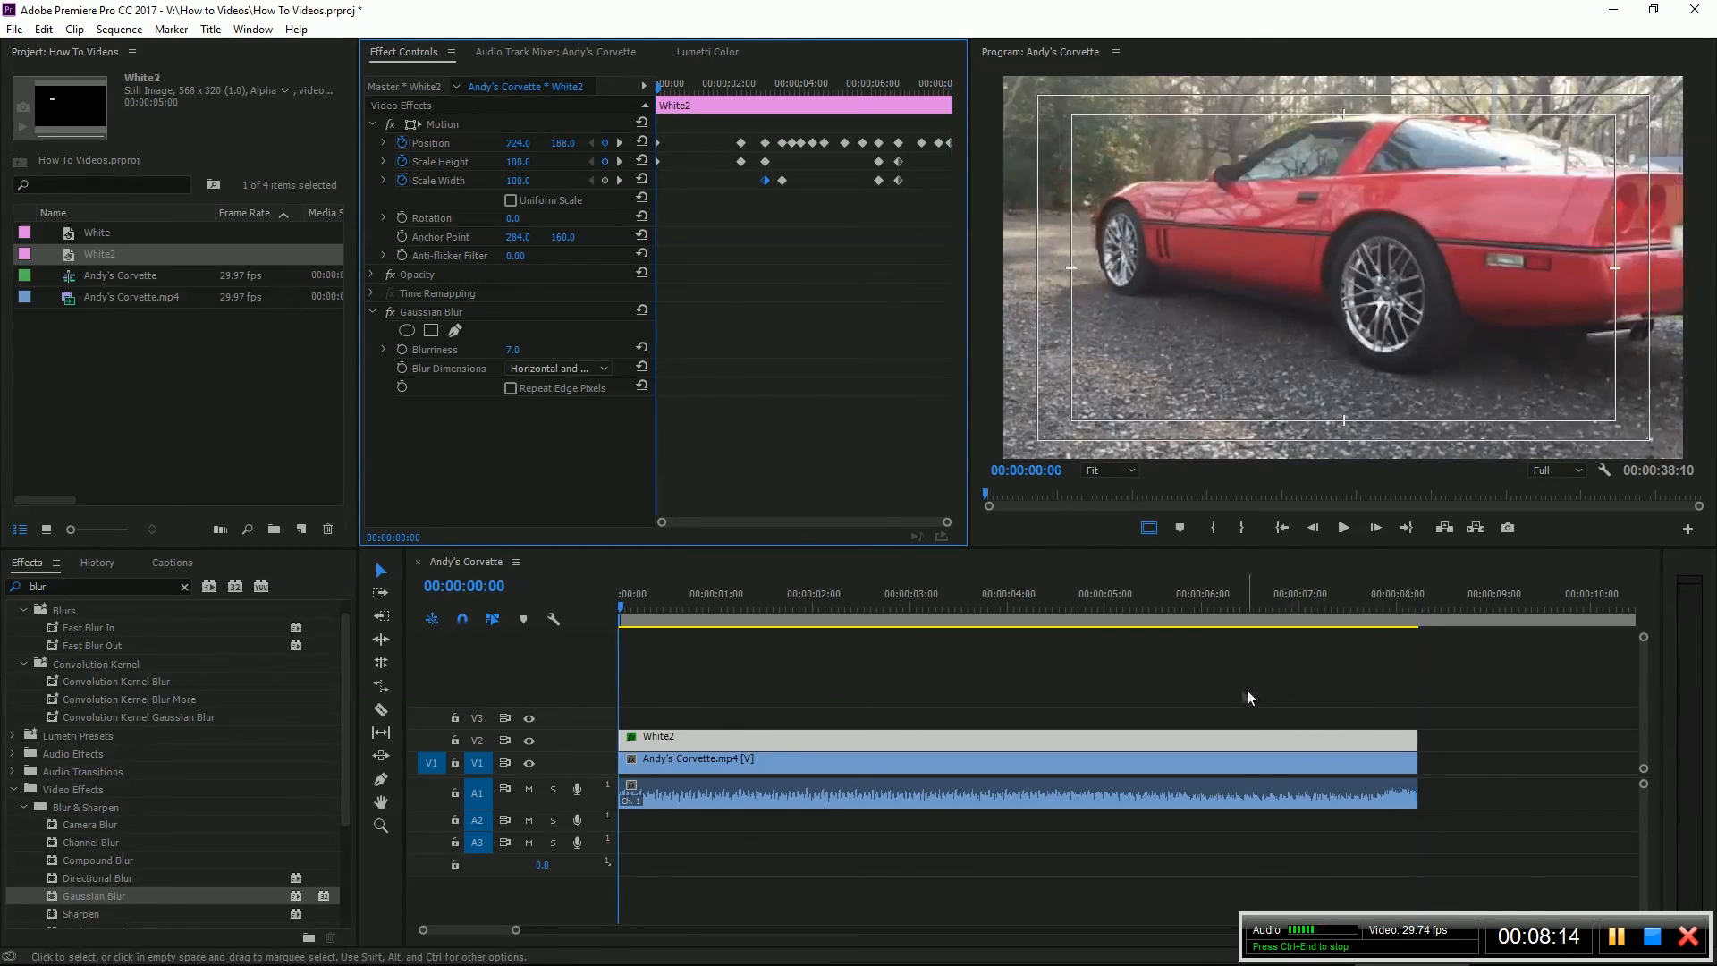
- Save the project with the keyframed blur rectangle (Ctrl+S)
key("ctrl+s")
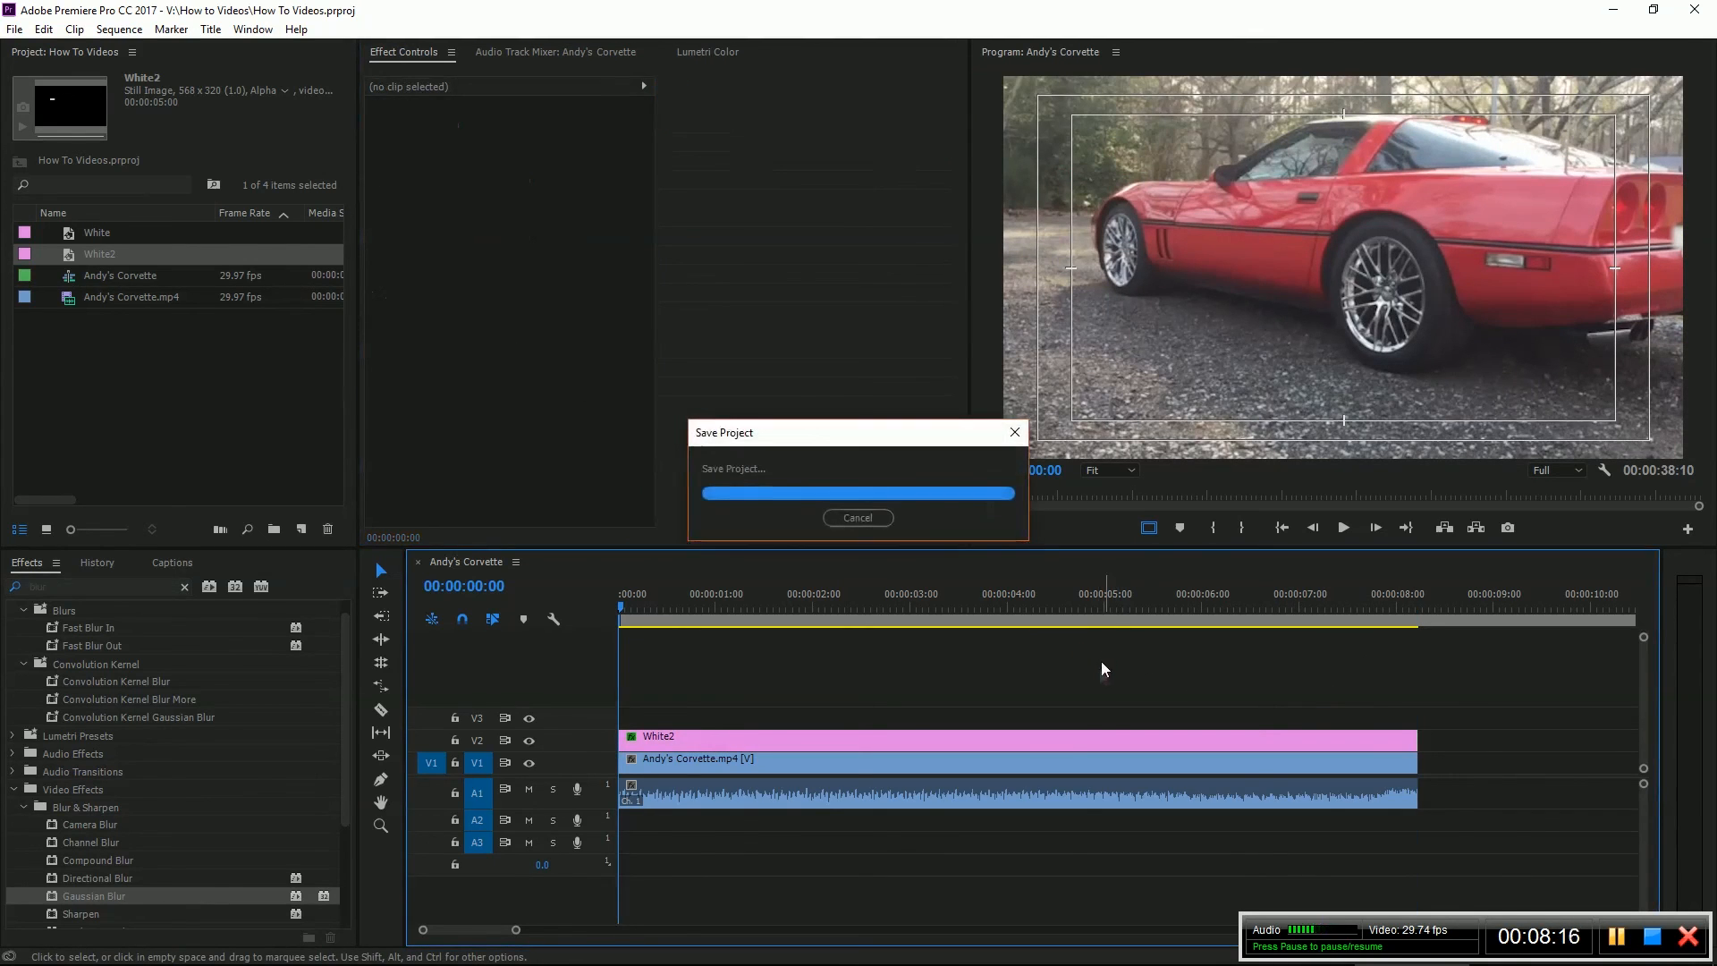